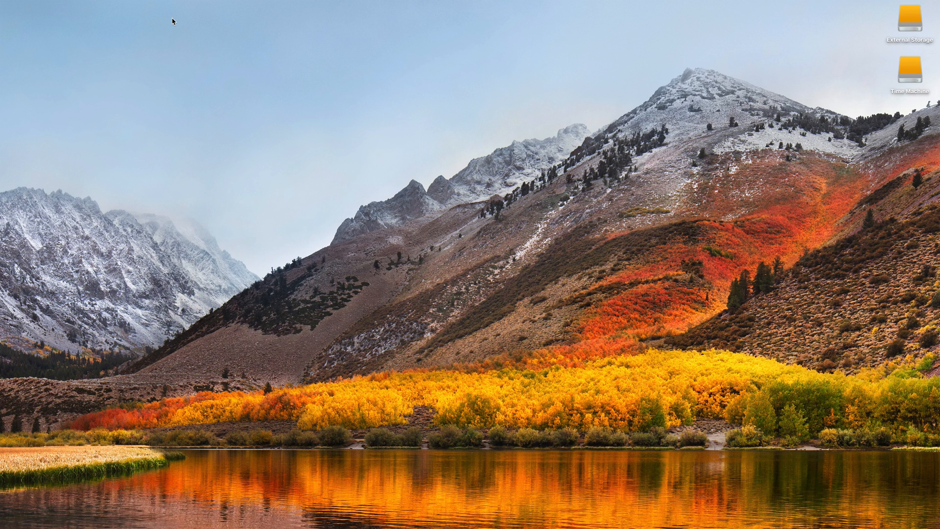
mouse_move(213, 497)
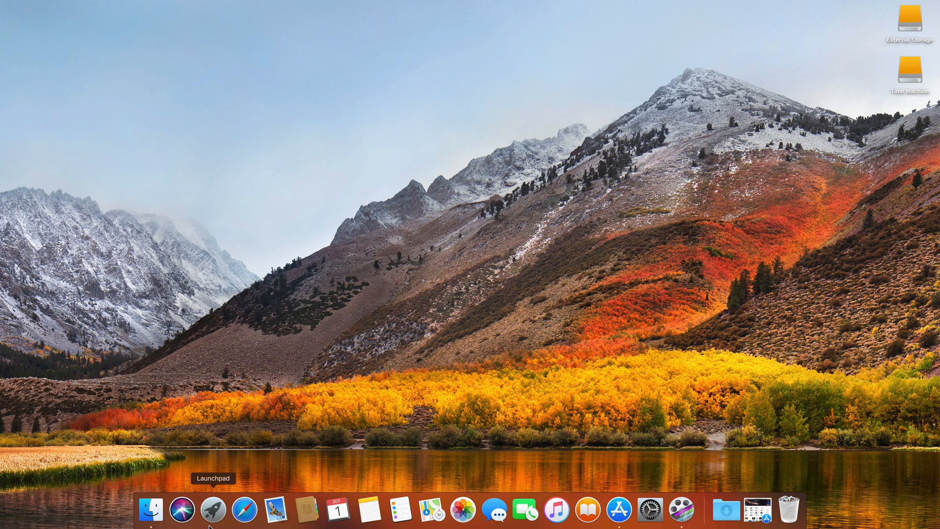
Launch Safari from the Dock to reach Apple's Final Cut Pro X overview page
left_click(243, 510)
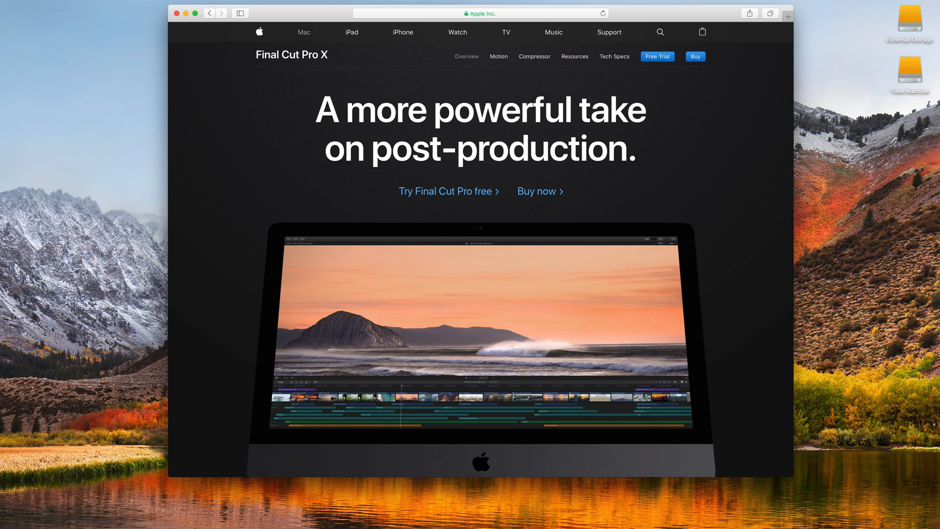
mouse_move(650, 66)
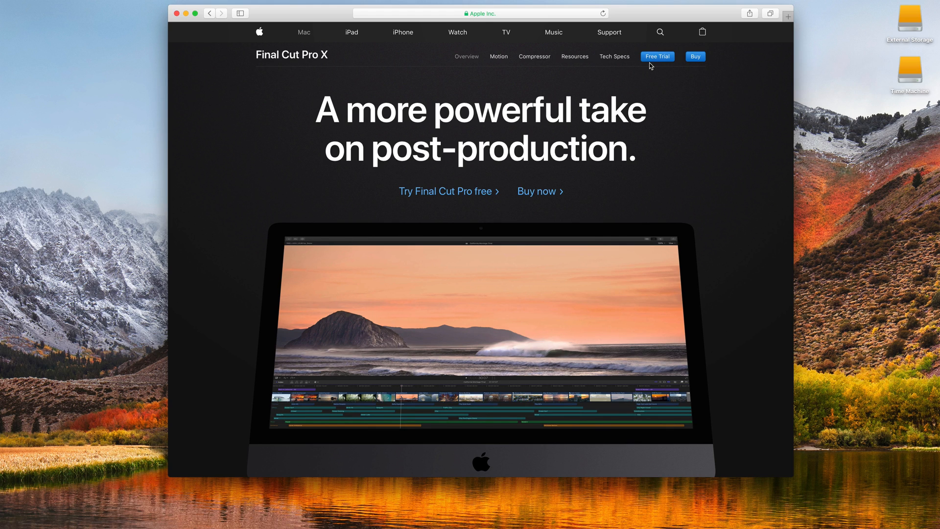
mouse_move(445, 190)
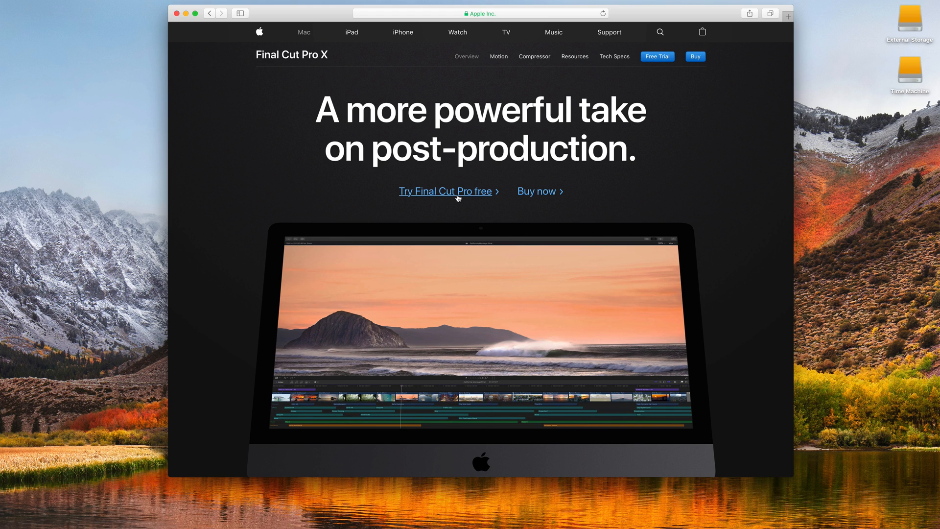
mouse_move(468, 197)
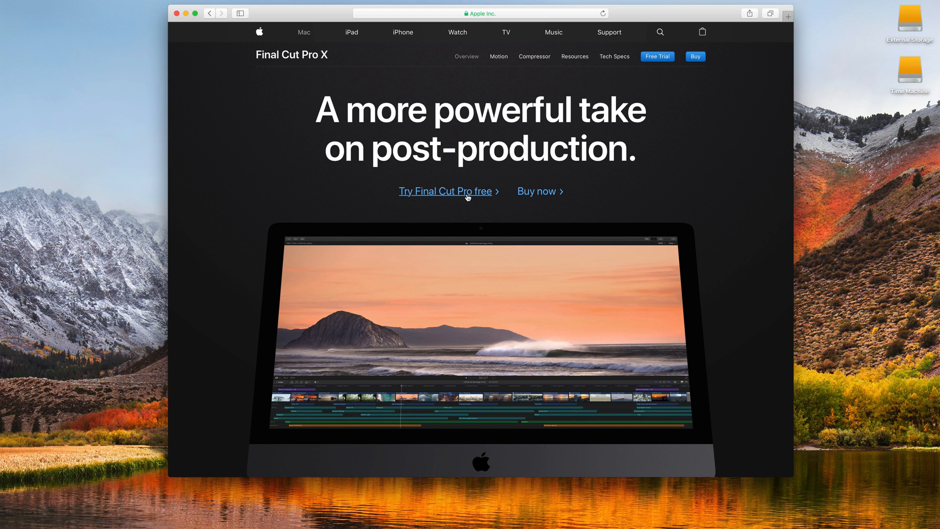
Open the 'Try Final Cut Pro free' 30-day trial page
left_click(445, 191)
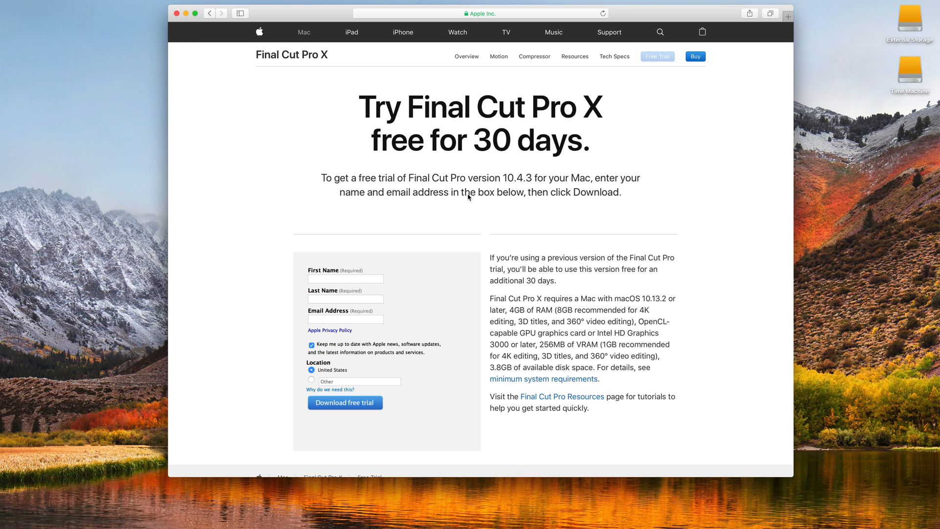
mouse_move(531, 186)
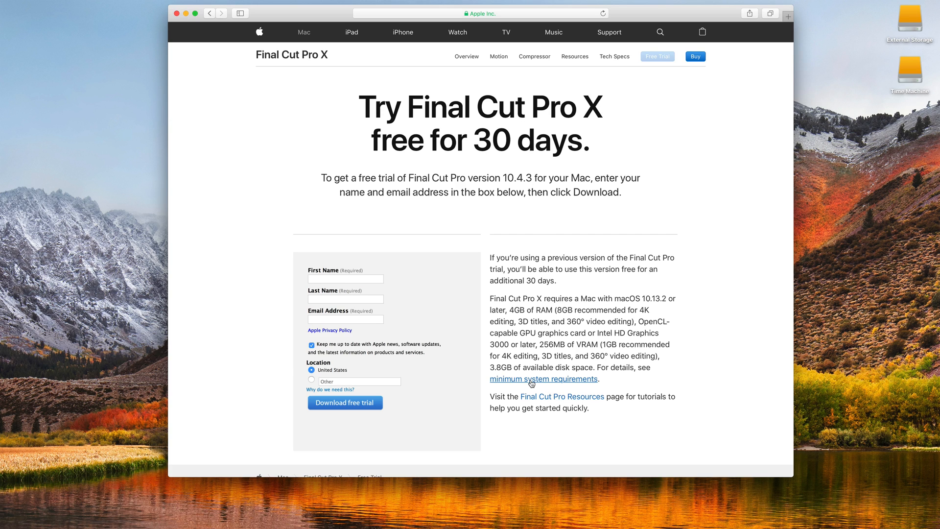
Open Final Cut Pro X's minimum system requirements on the Tech Specs page
left_click(542, 379)
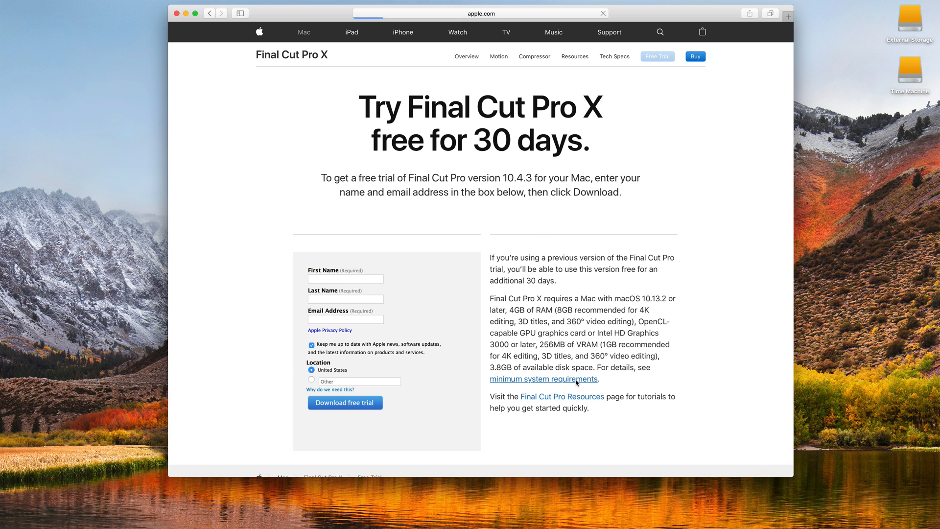
left_click(542, 378)
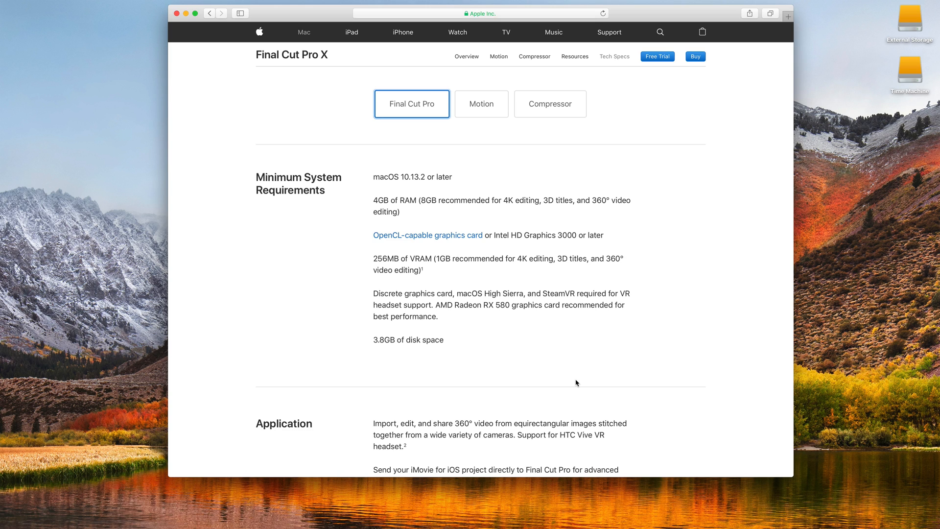
mouse_move(630, 128)
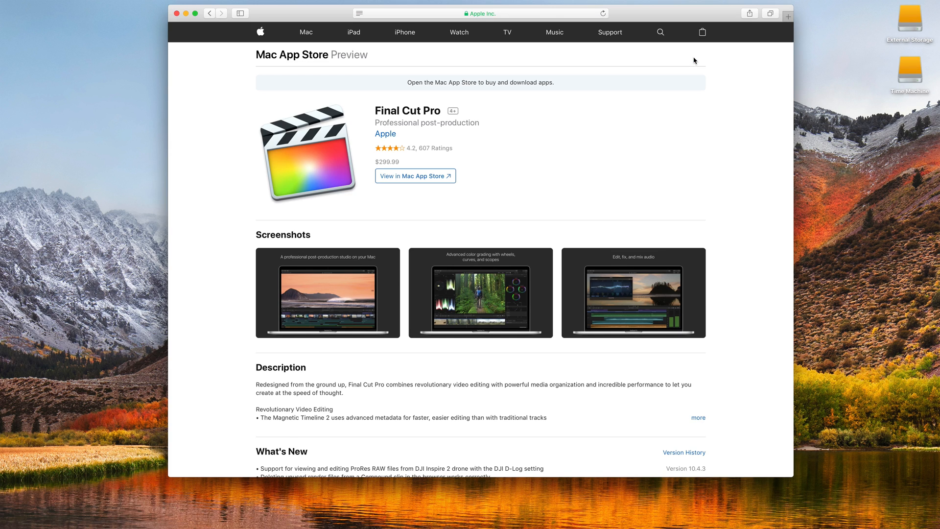
mouse_move(413, 176)
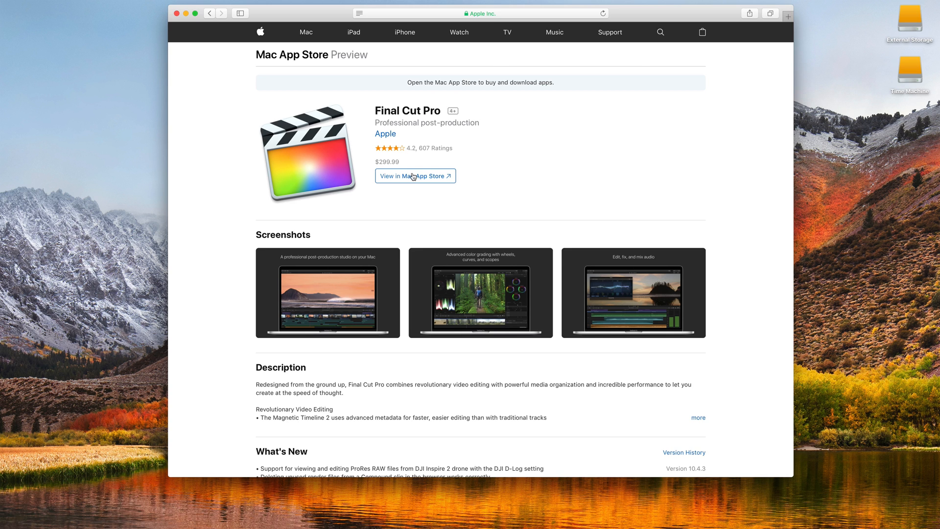
Open Final Cut Pro X's Mac App Store product page (version 10.4.3, $299.99)
left_click(415, 176)
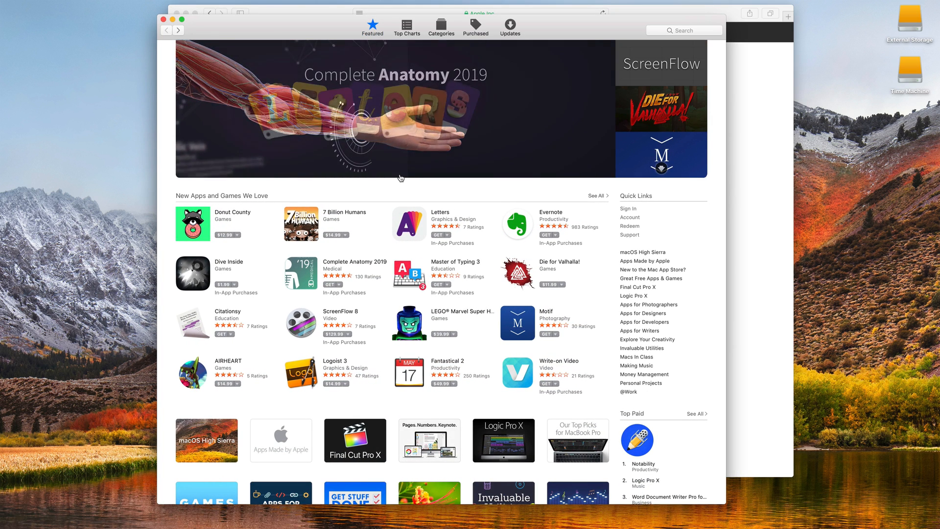
left_click(355, 440)
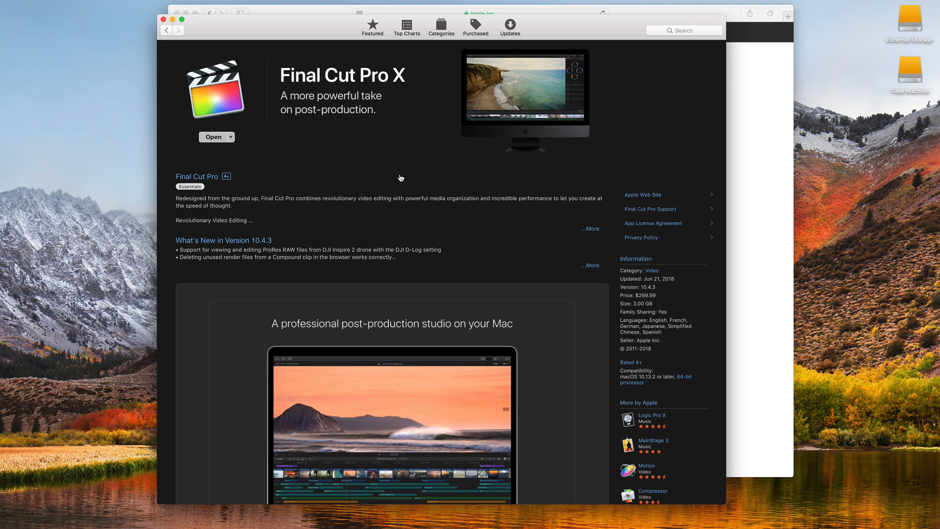
mouse_move(207, 146)
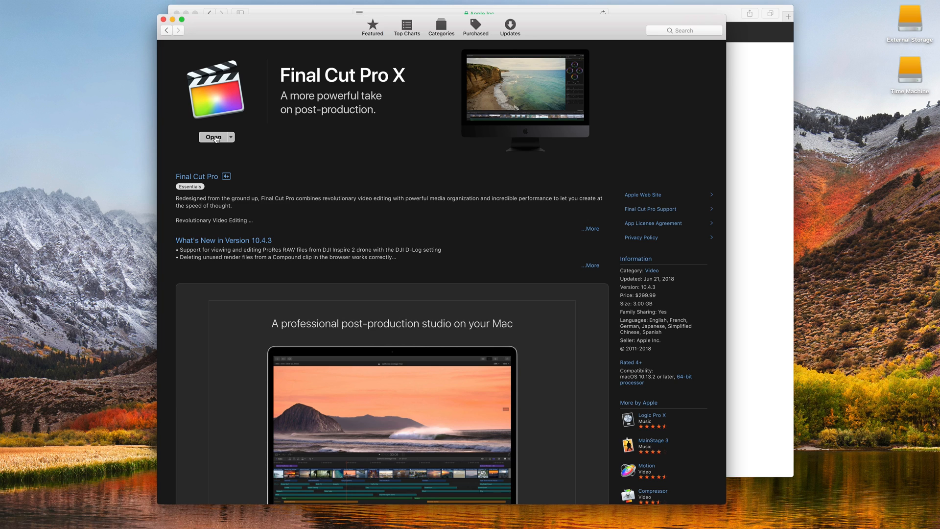
mouse_move(643, 305)
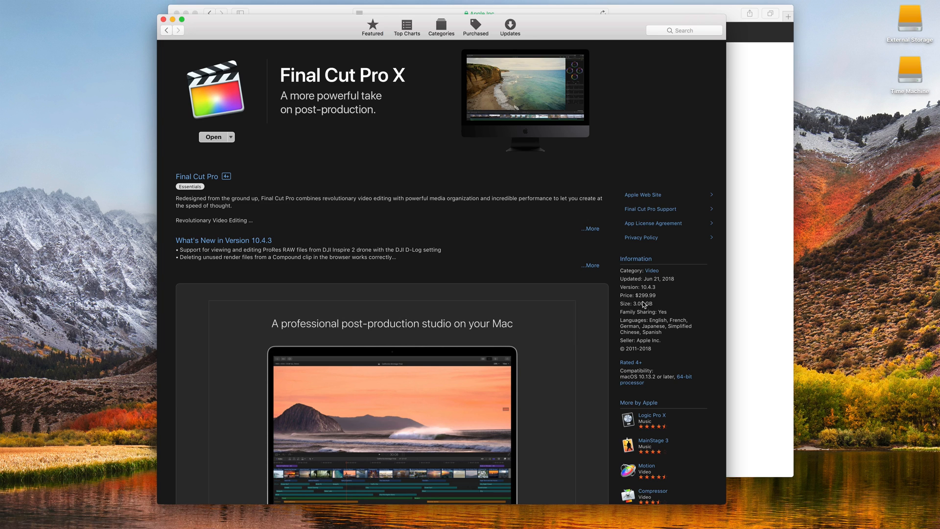
mouse_move(635, 299)
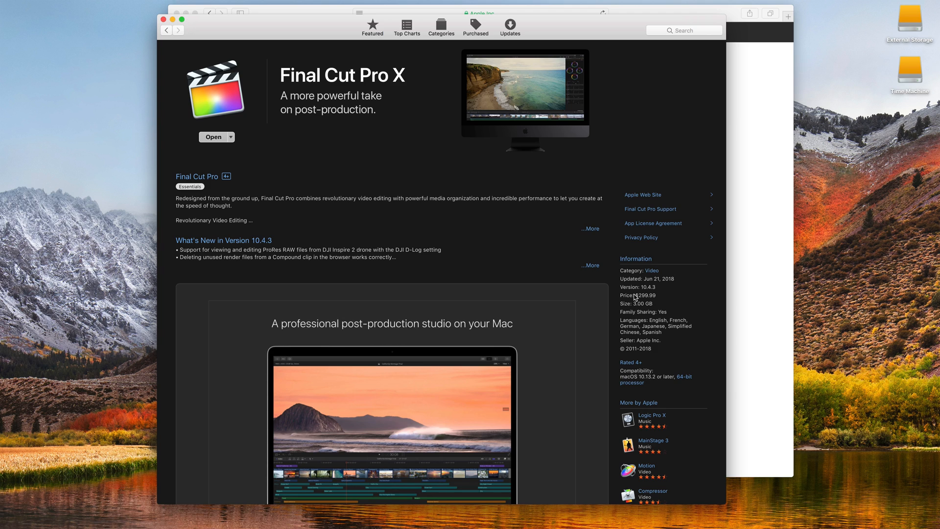
mouse_move(217, 152)
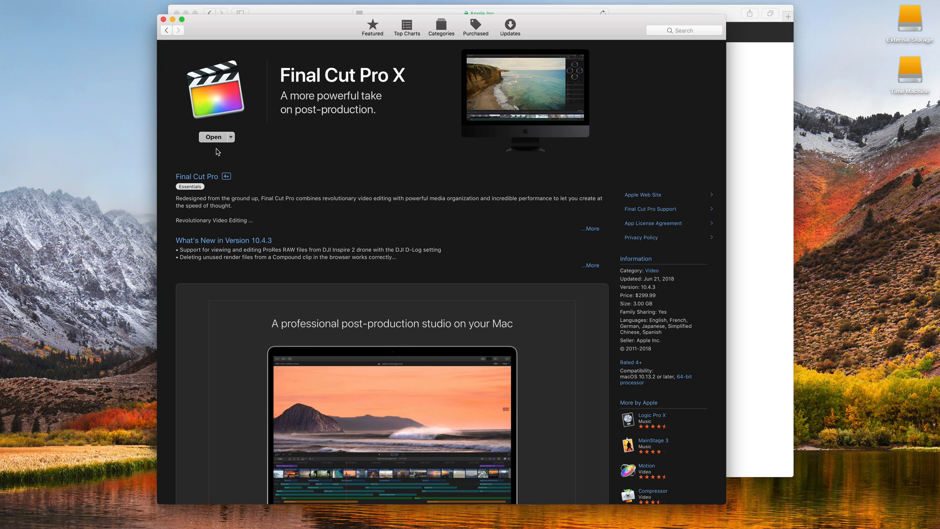
mouse_move(651, 312)
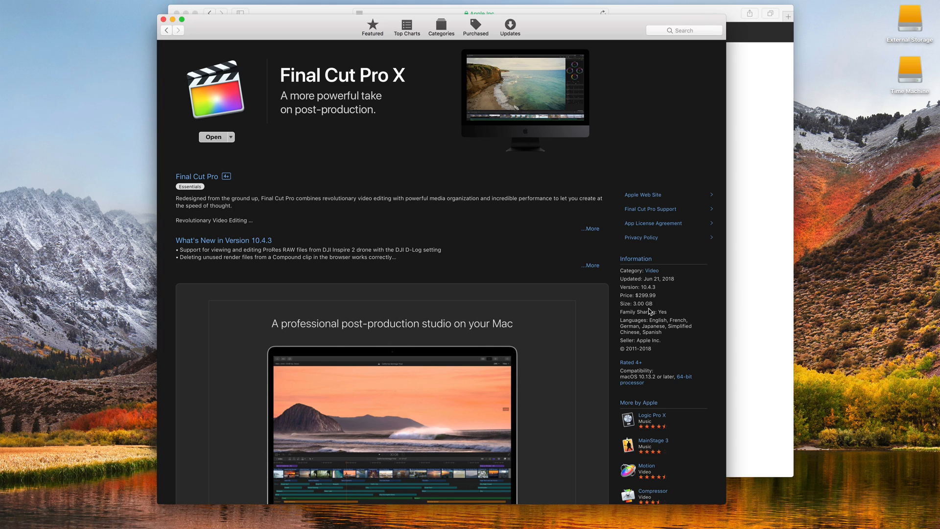
mouse_move(603, 308)
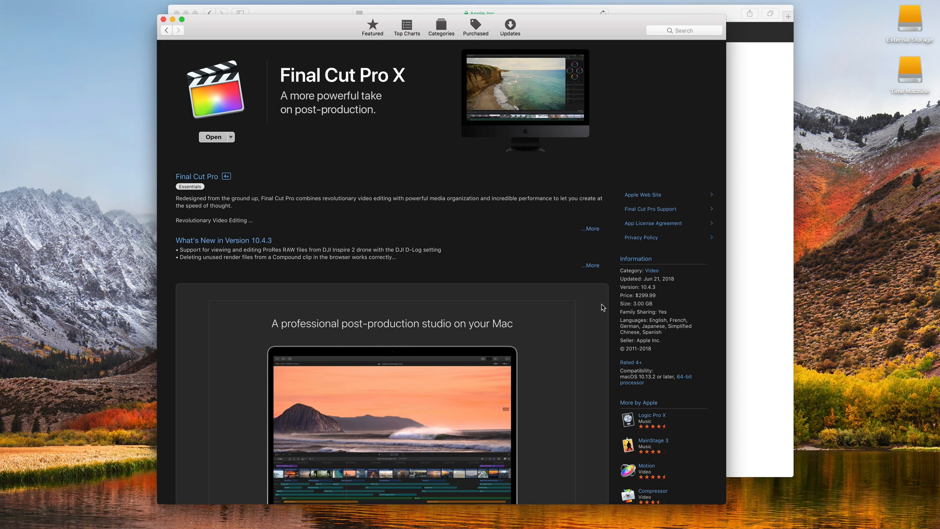
mouse_move(642, 377)
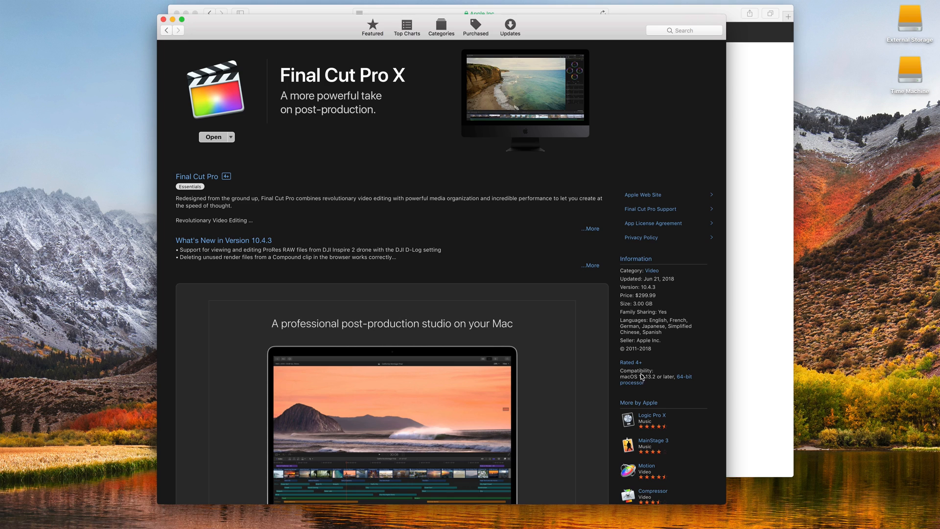
mouse_move(639, 355)
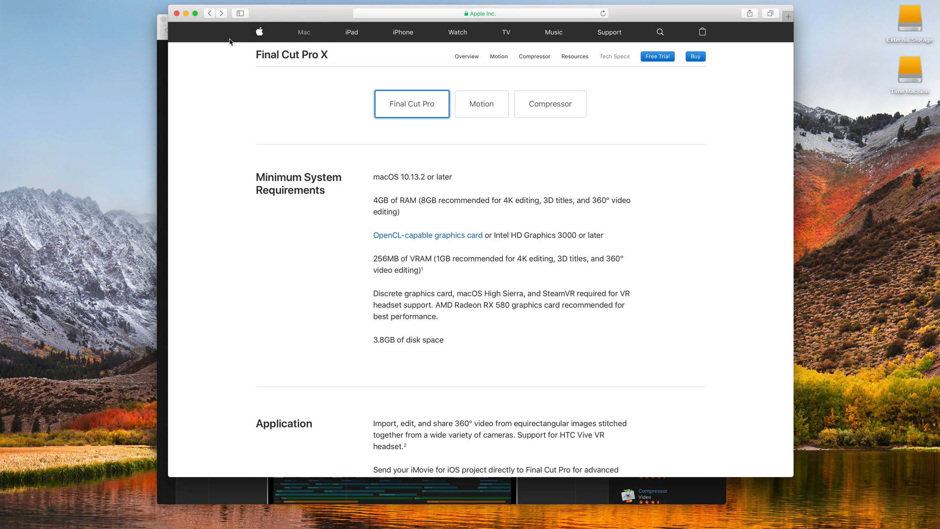
Return to the Final Cut Pro X overview and scroll to the Pro Apps Bundle section
left_click(657, 56)
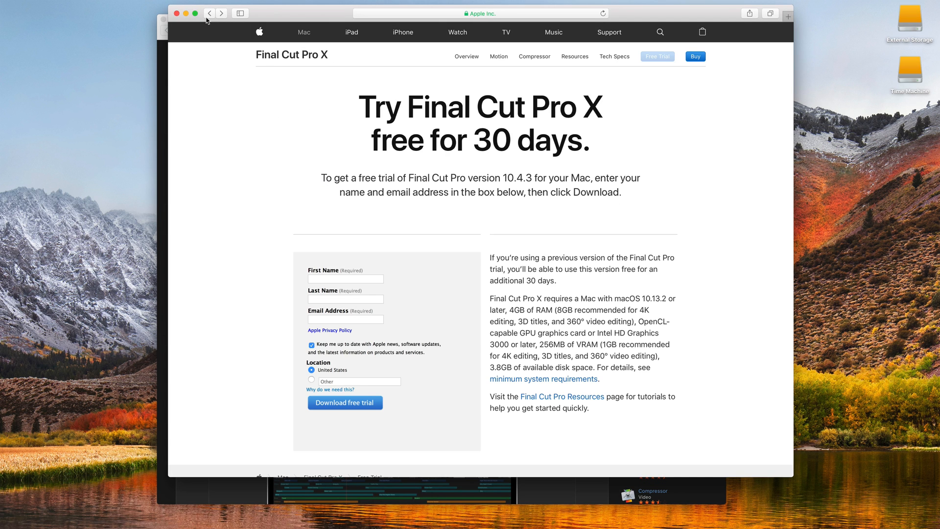
left_click(209, 13)
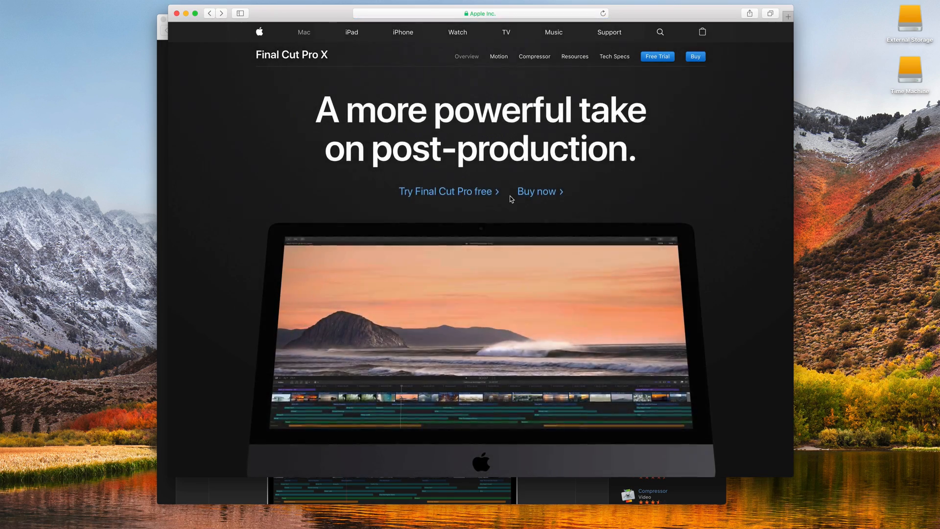
scroll("down", 3)
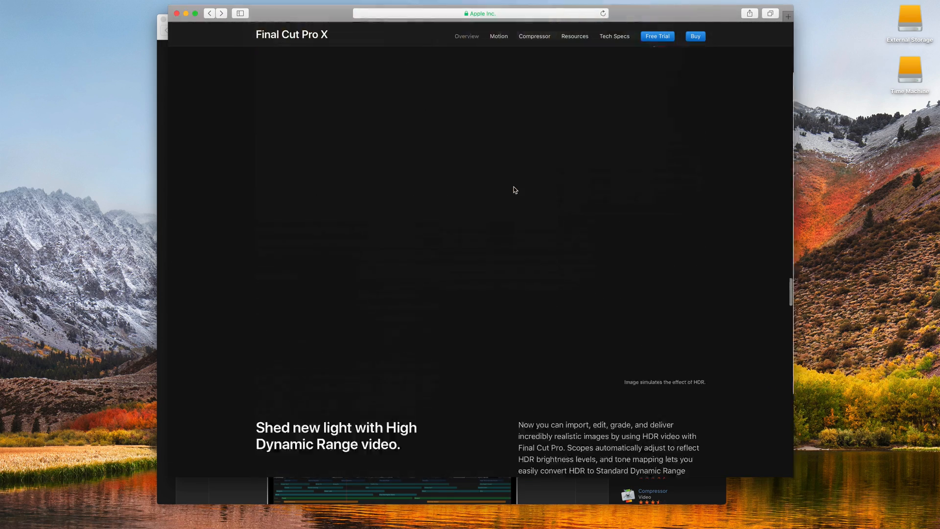
scroll("down", 3)
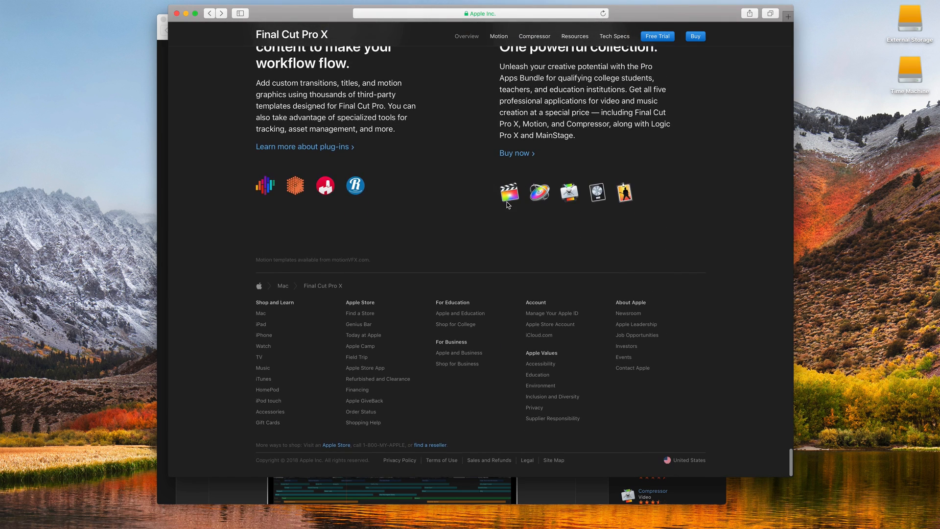
scroll("up", 3)
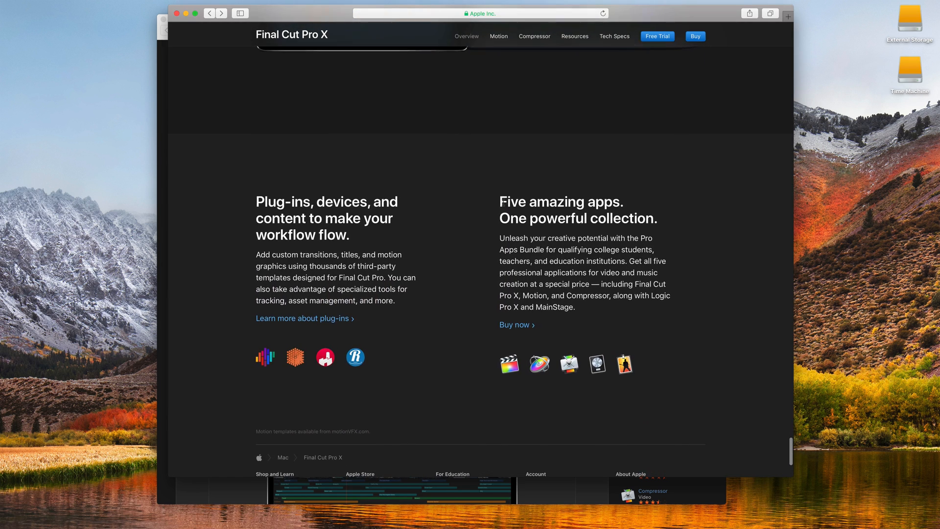
scroll("down", 3)
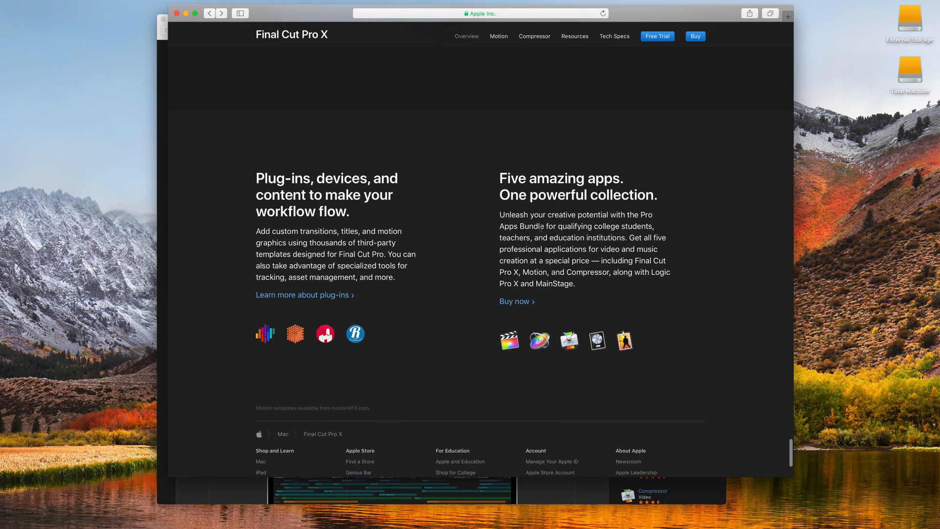
mouse_move(573, 207)
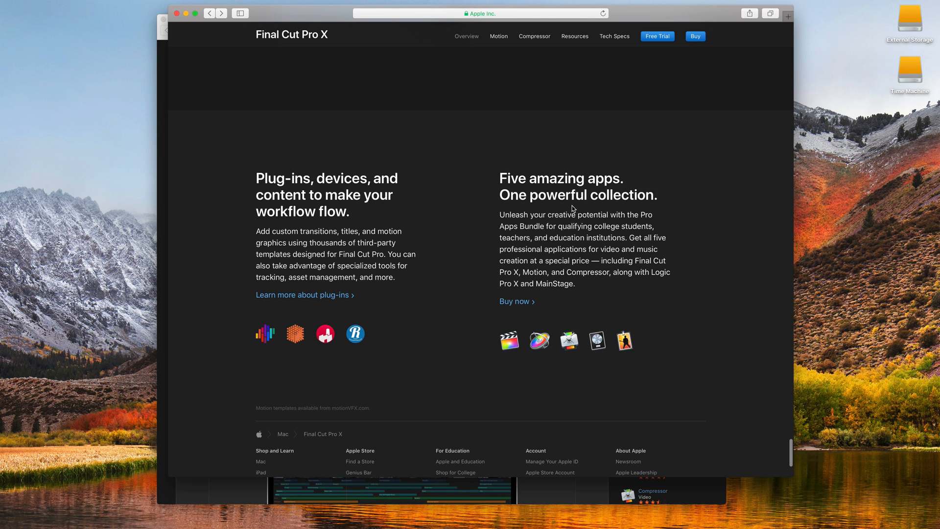
mouse_move(593, 209)
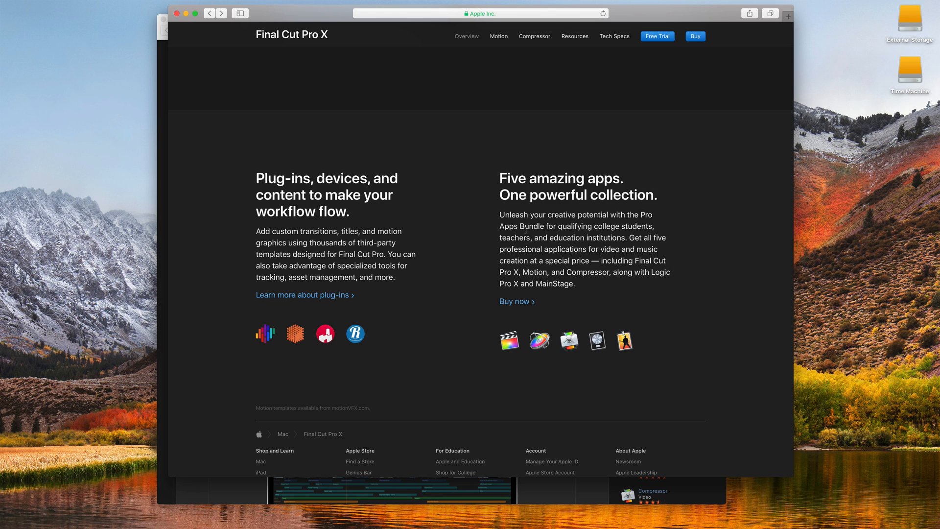
mouse_move(540, 355)
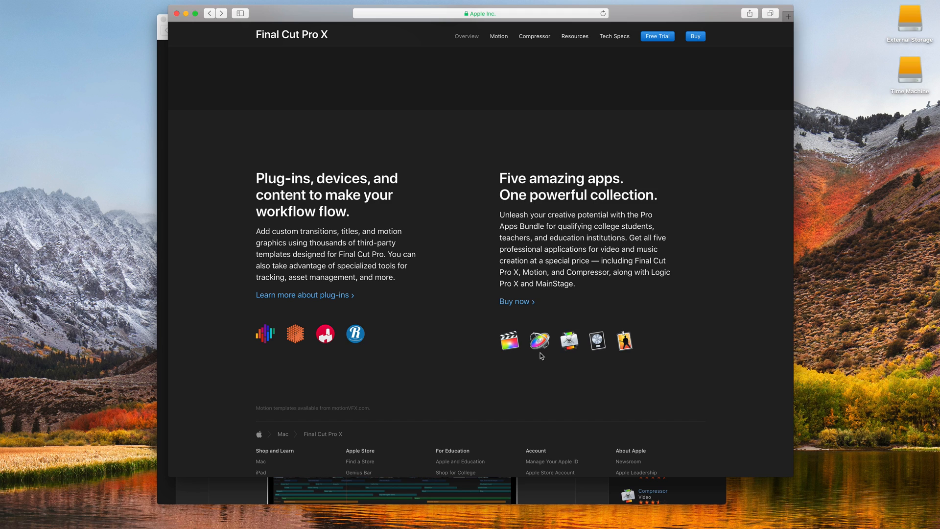
mouse_move(599, 355)
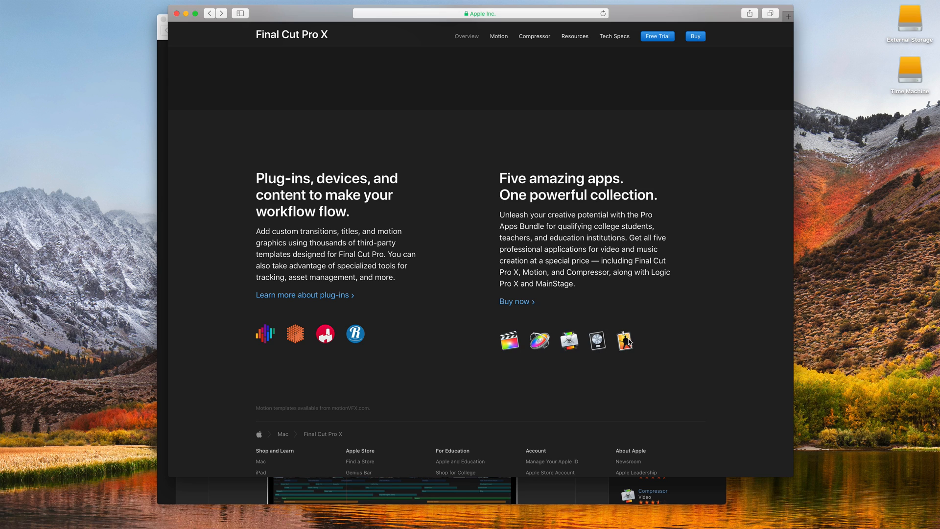
Open the Pro Apps Bundle for Education purchase page and select its $199.99 price
left_click(514, 302)
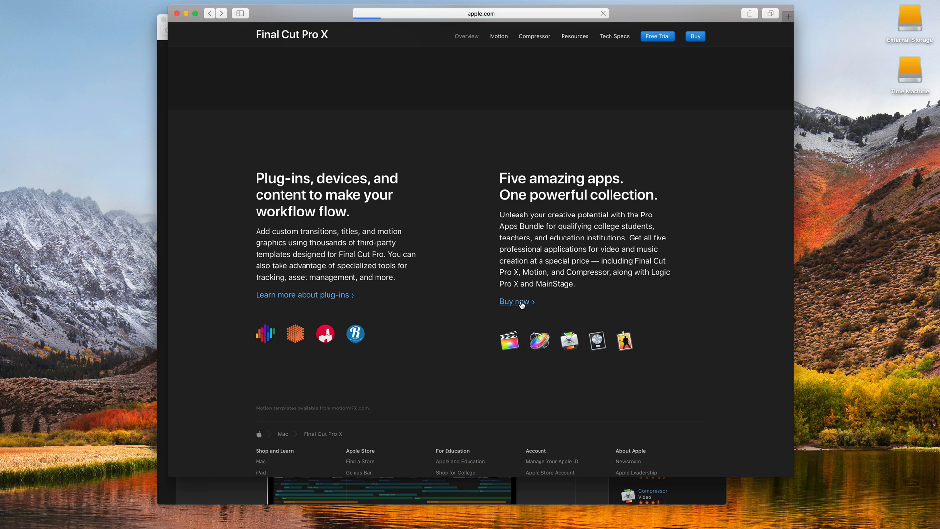
left_click(513, 301)
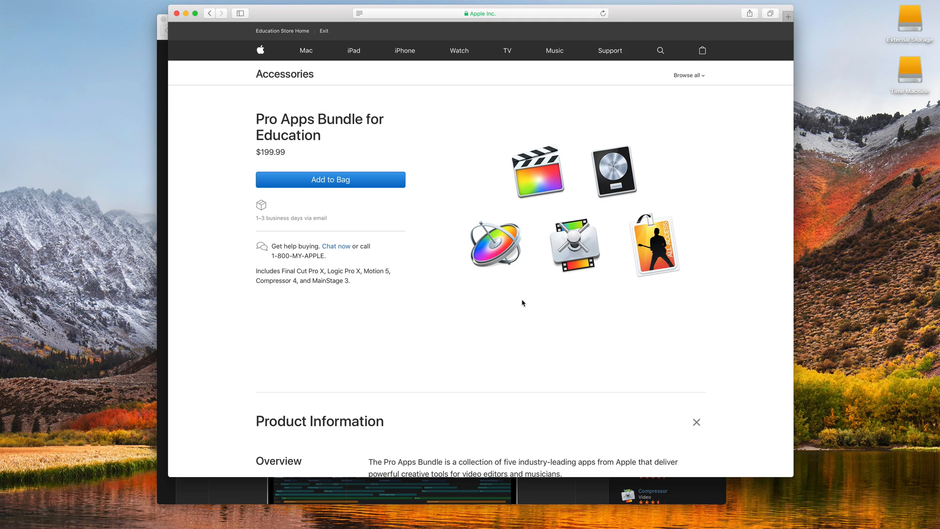
mouse_move(549, 238)
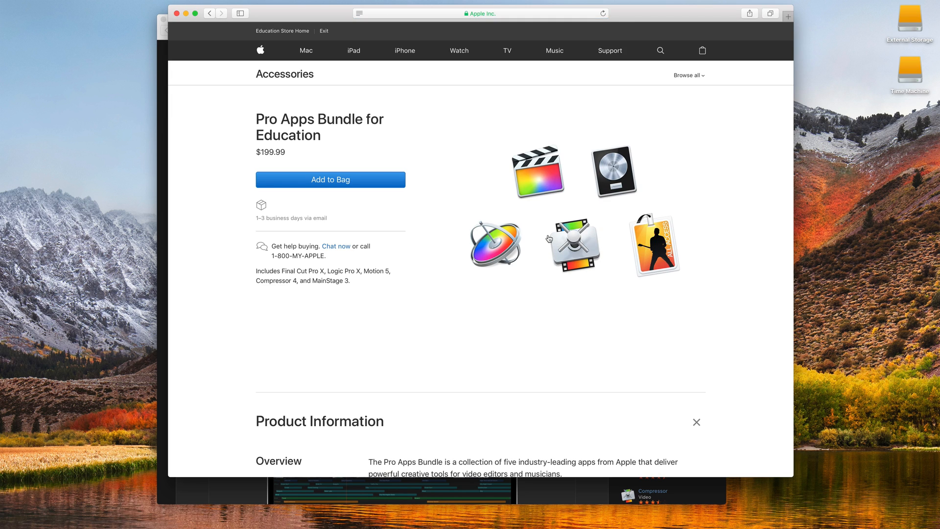
mouse_move(538, 187)
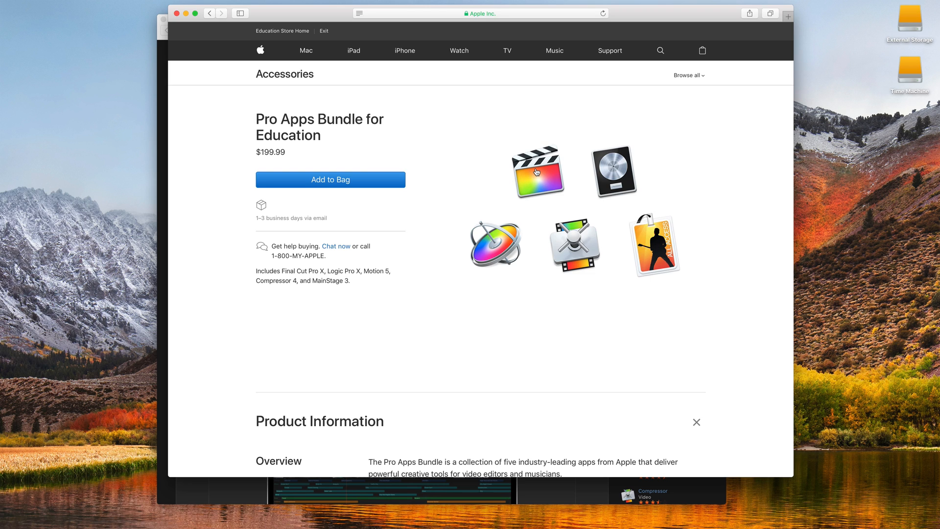
mouse_move(644, 217)
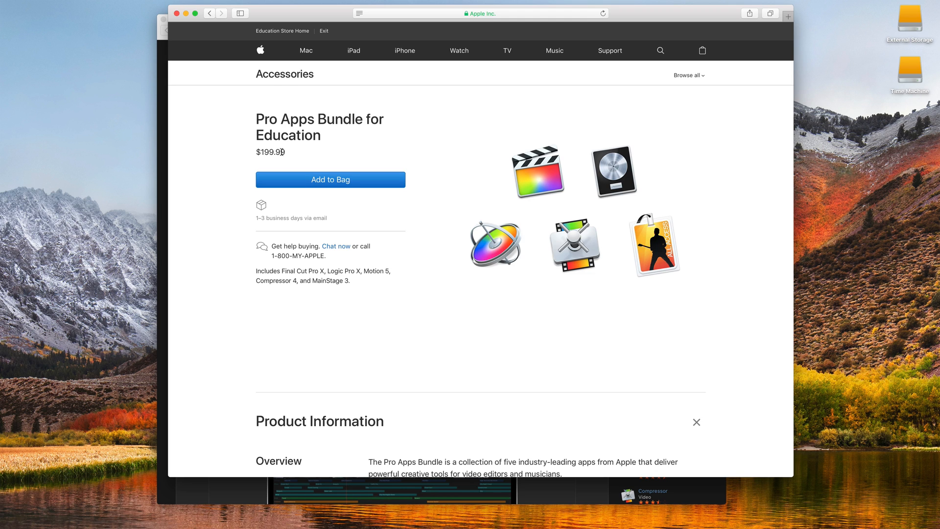
double_click(270, 152)
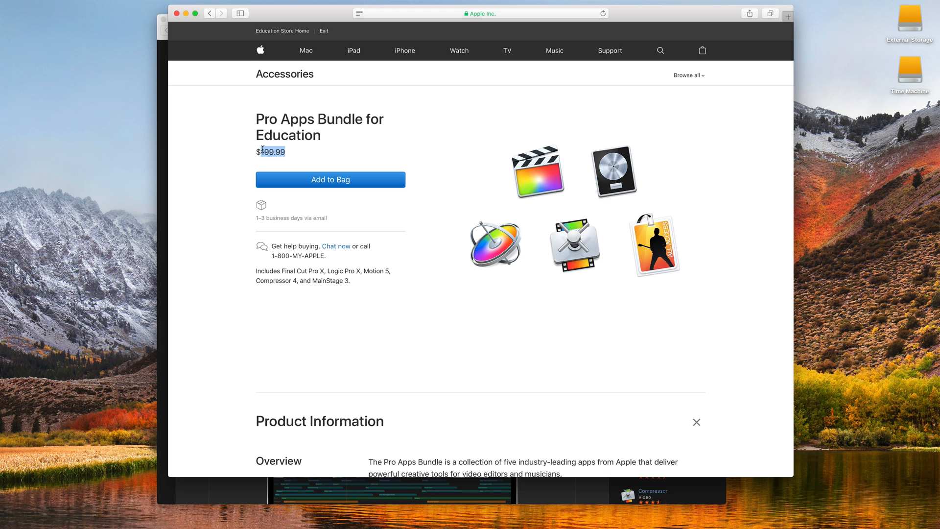
mouse_move(499, 156)
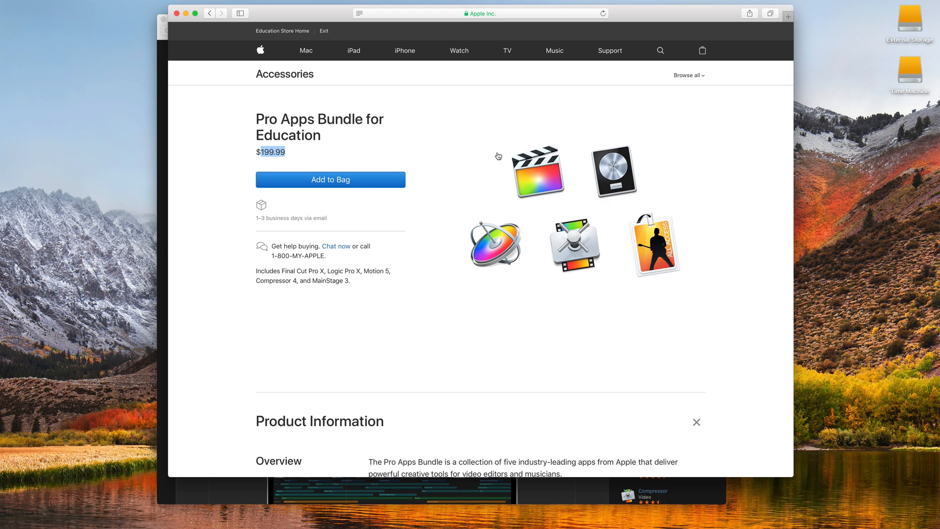
mouse_move(534, 172)
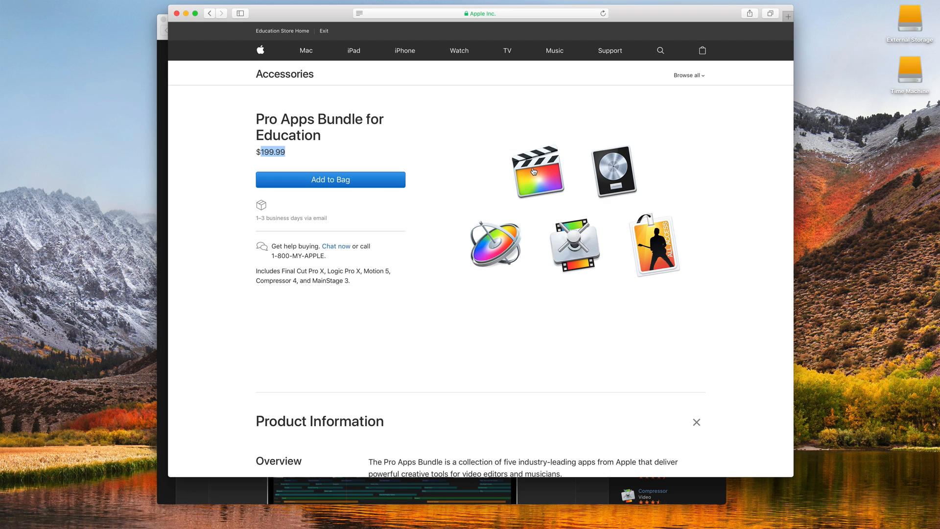
mouse_move(335, 144)
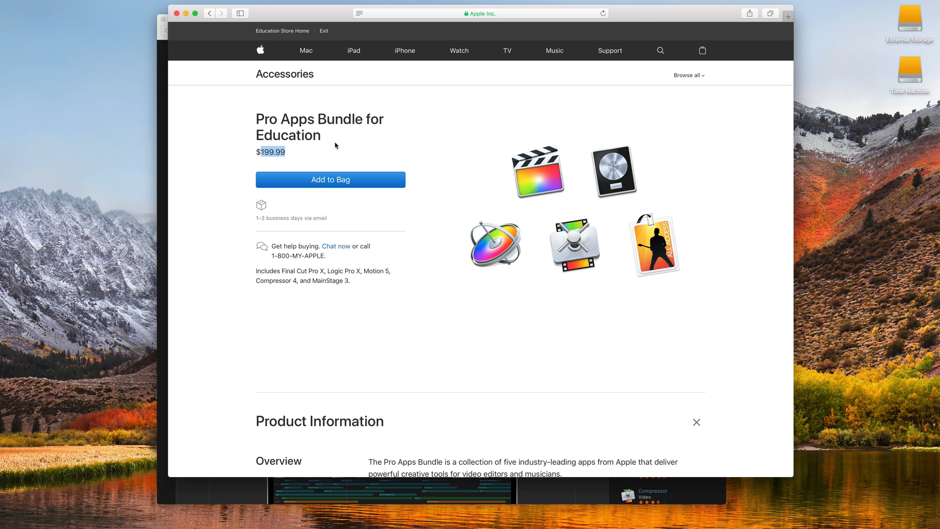
mouse_move(427, 177)
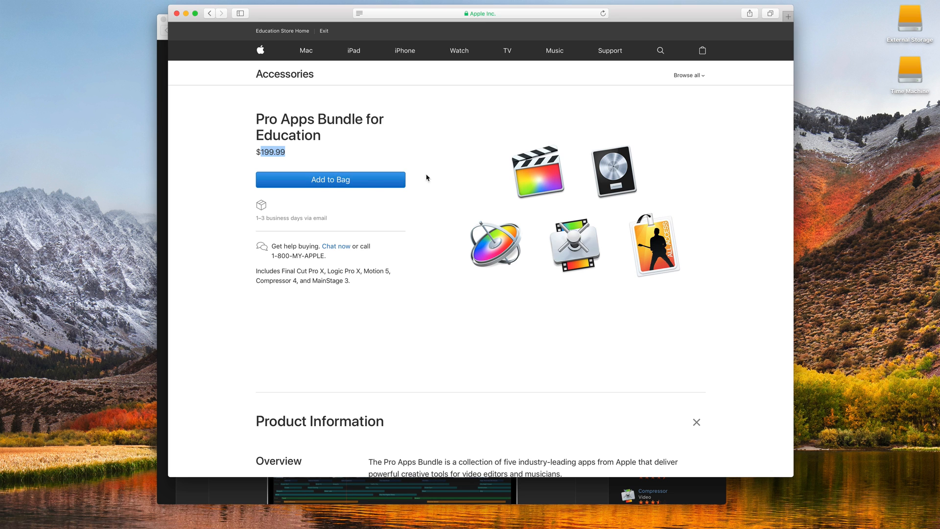
Scroll through the bundle's product information, then close the Safari window
scroll("down", 3)
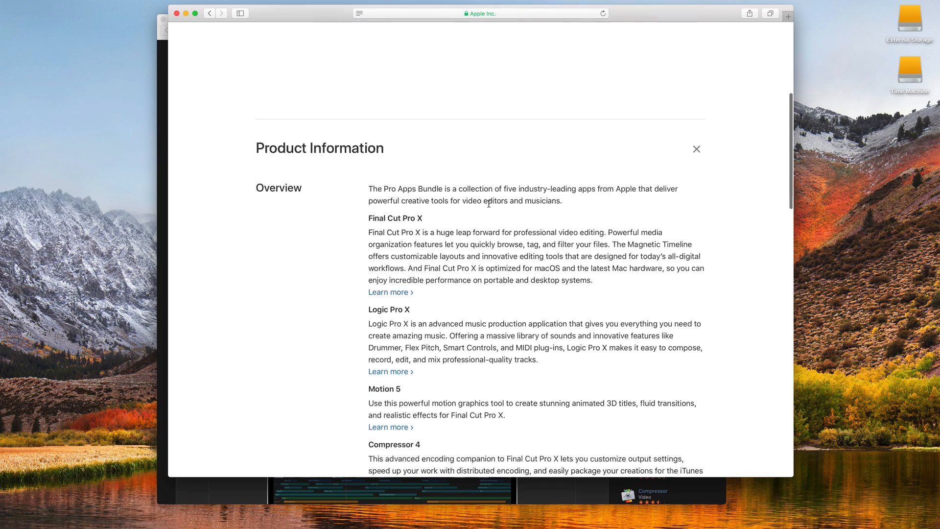
scroll("down", 3)
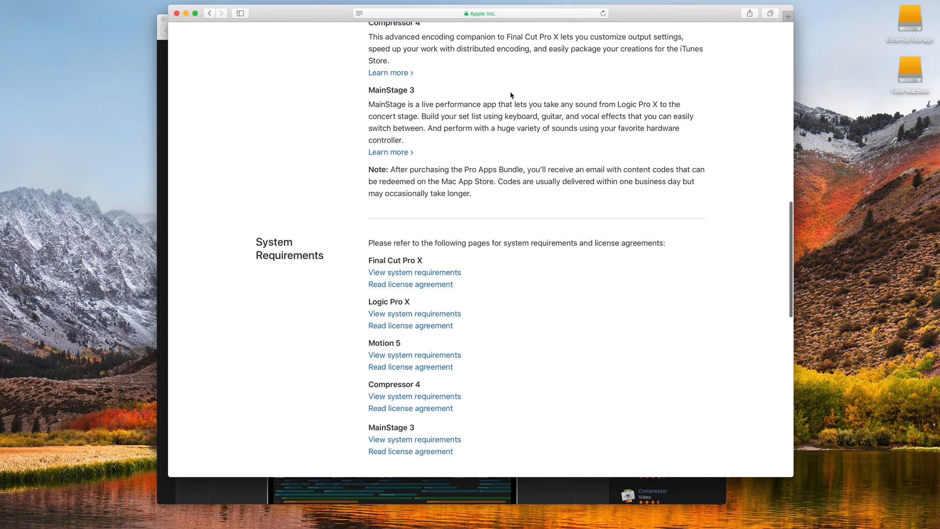
scroll("down", 3)
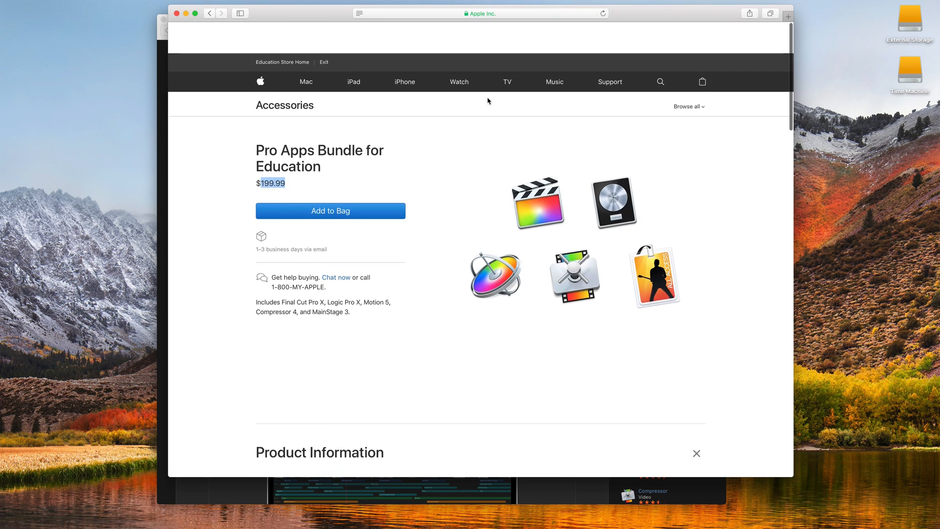
scroll("down", 3)
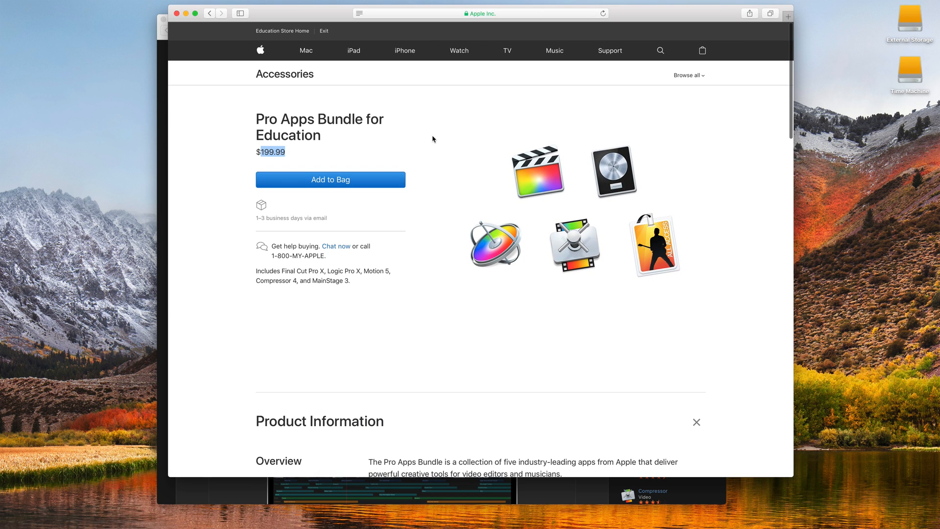
mouse_move(291, 85)
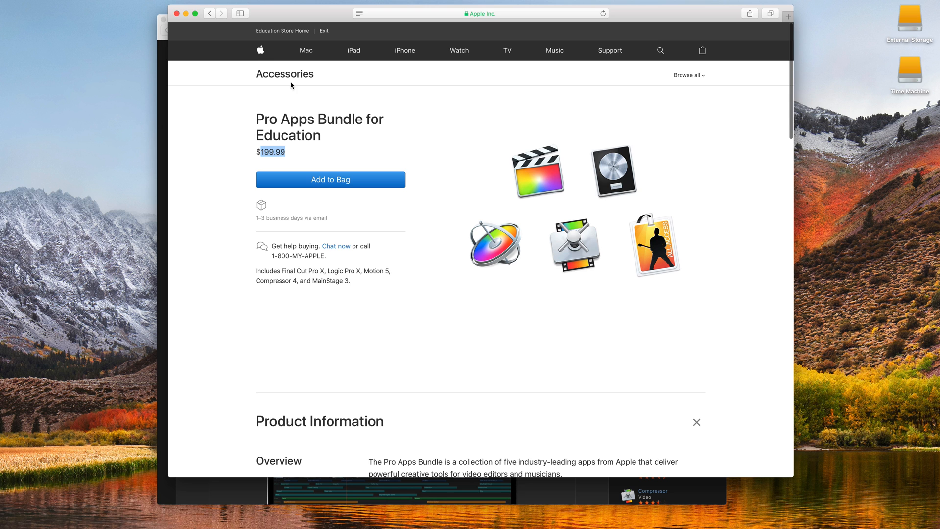
mouse_move(176, 13)
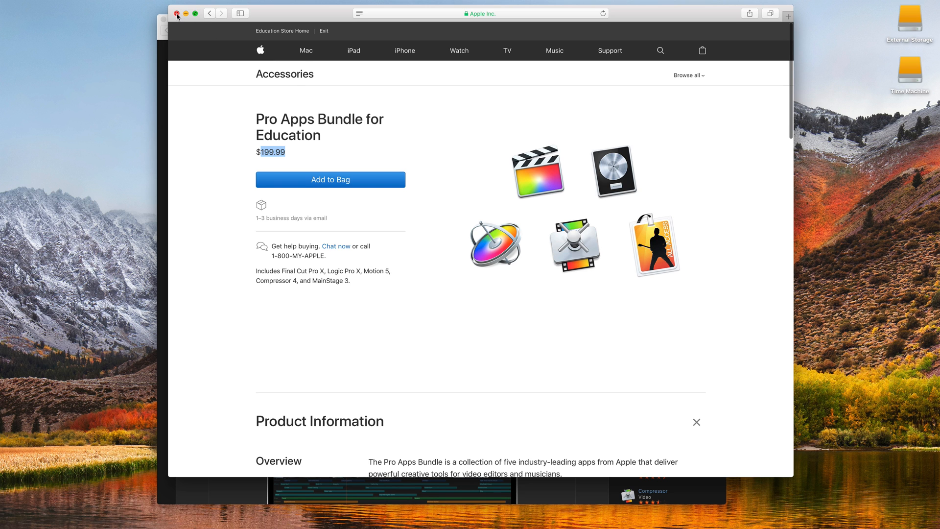
left_click(176, 14)
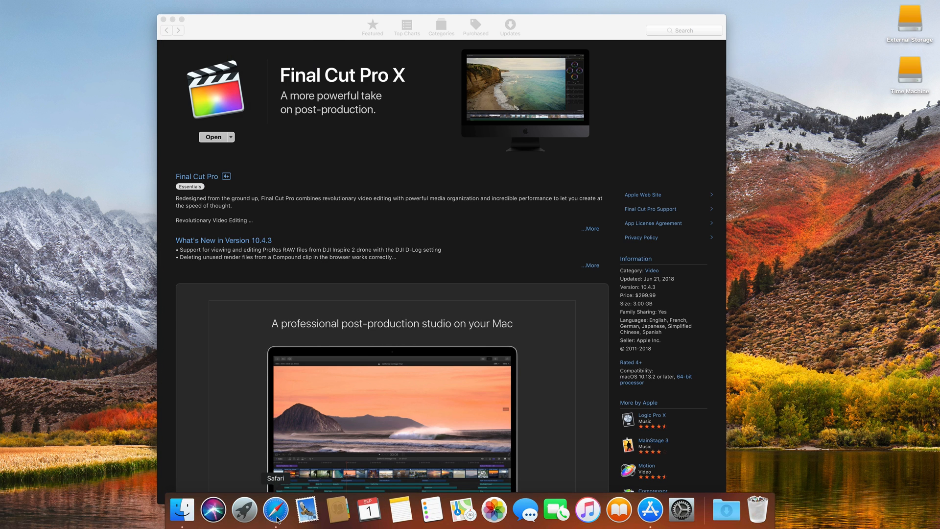
Reopen Safari, go to giftcardgranny.com and search for 'itunes' gift cards
left_click(276, 510)
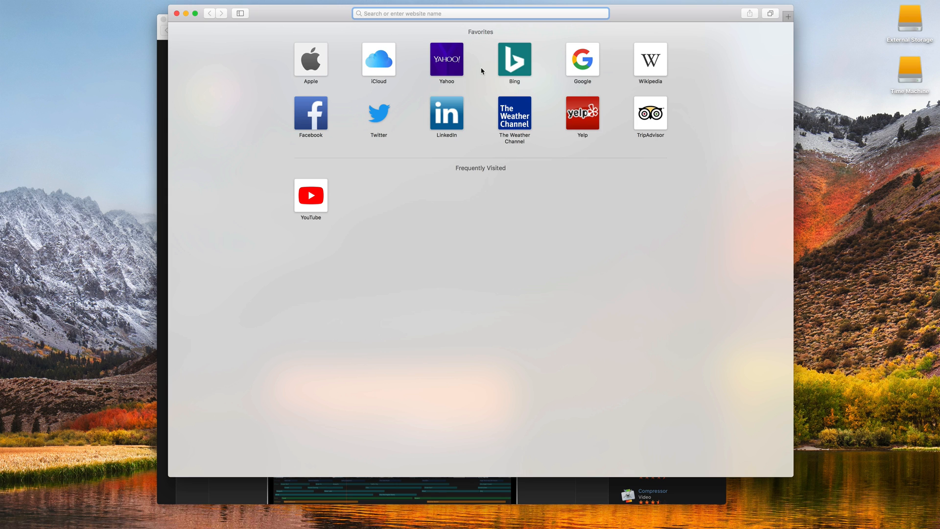
type("giftcardgranny.com")
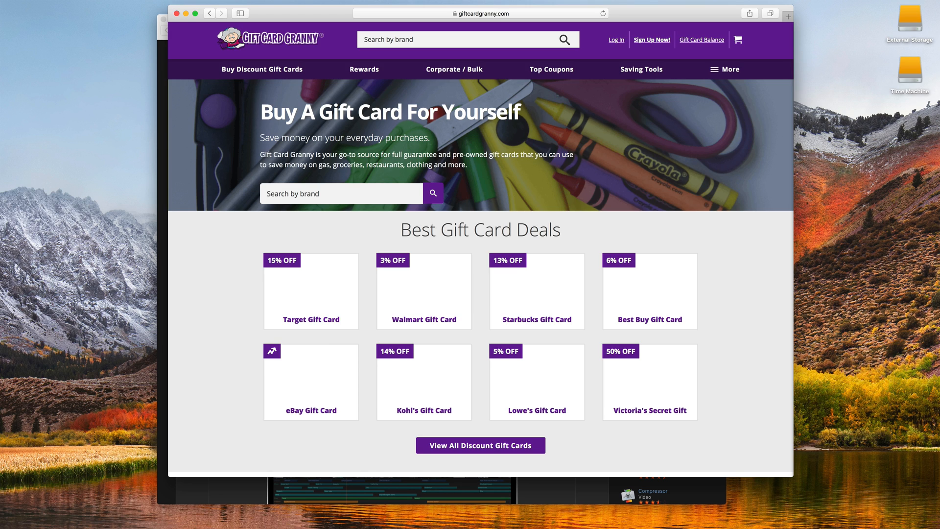
mouse_move(483, 69)
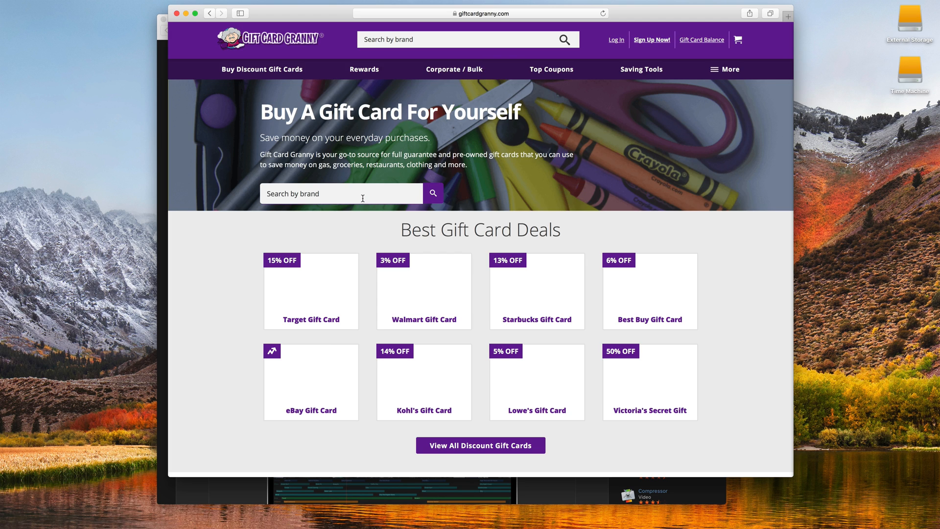
type("itunes")
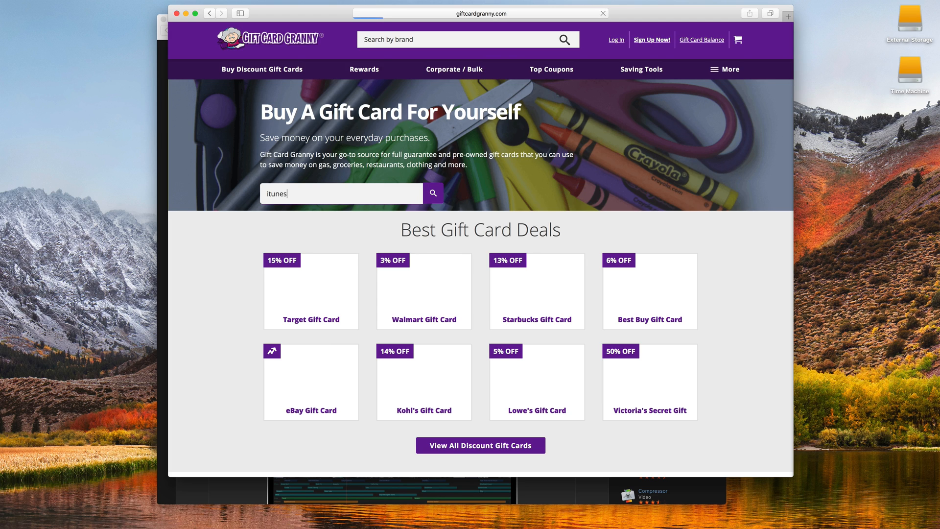
left_click(433, 193)
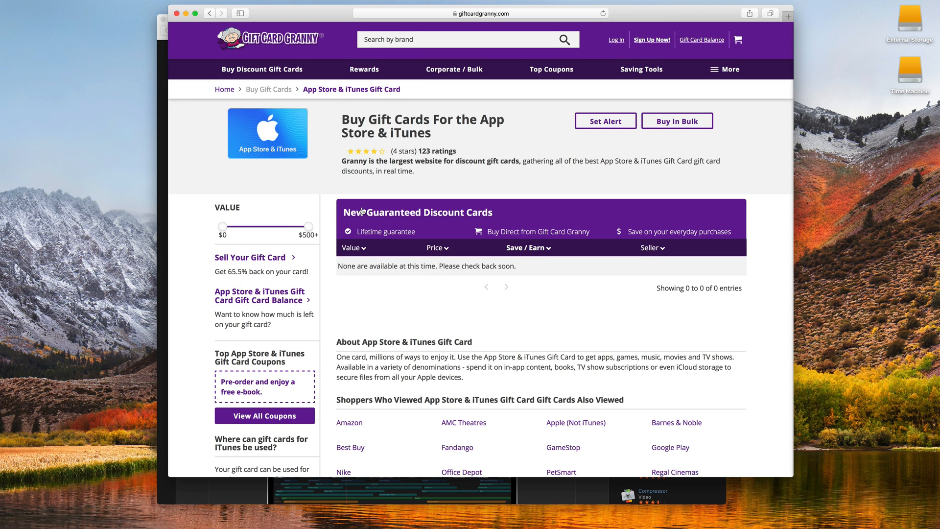
mouse_move(392, 139)
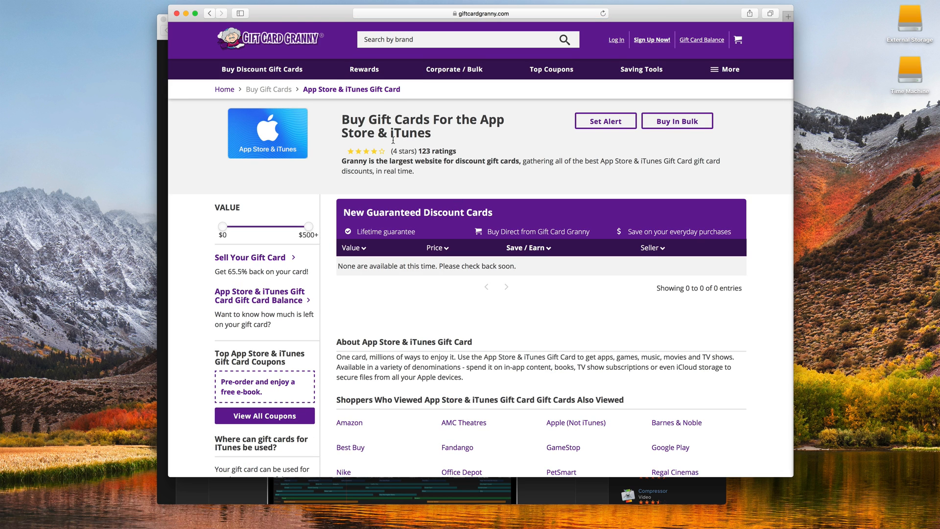
mouse_move(412, 146)
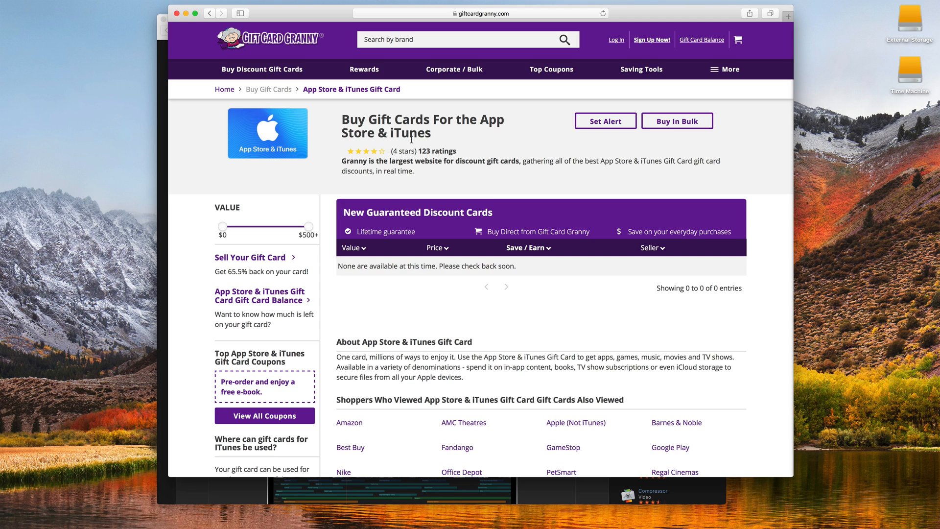
mouse_move(549, 289)
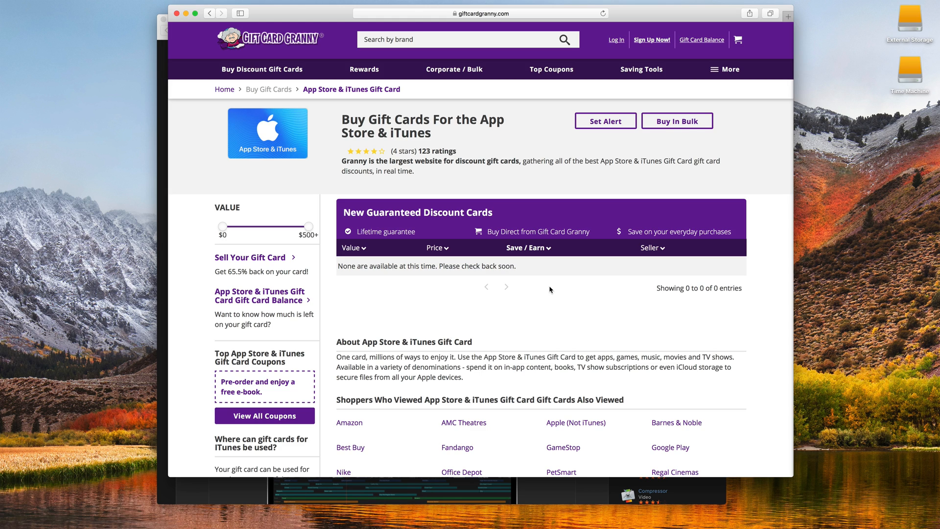
mouse_move(528, 251)
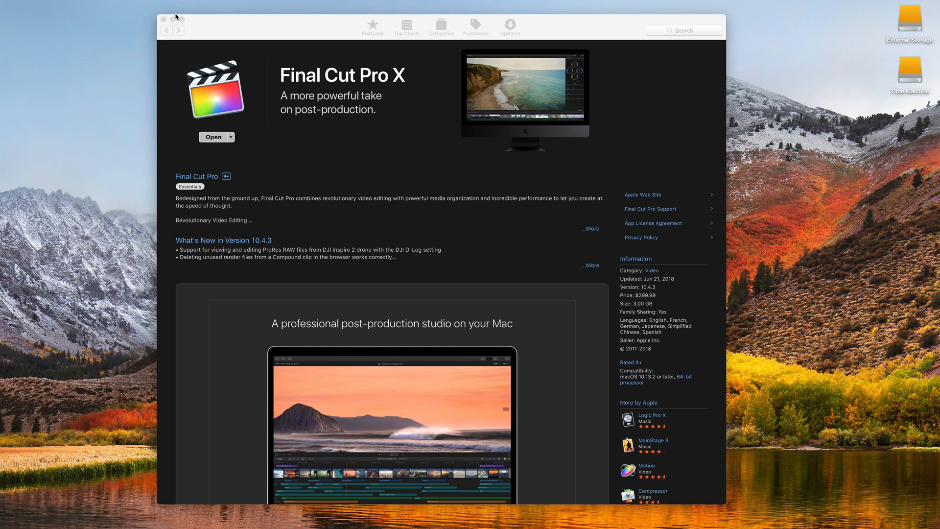
mouse_move(327, 96)
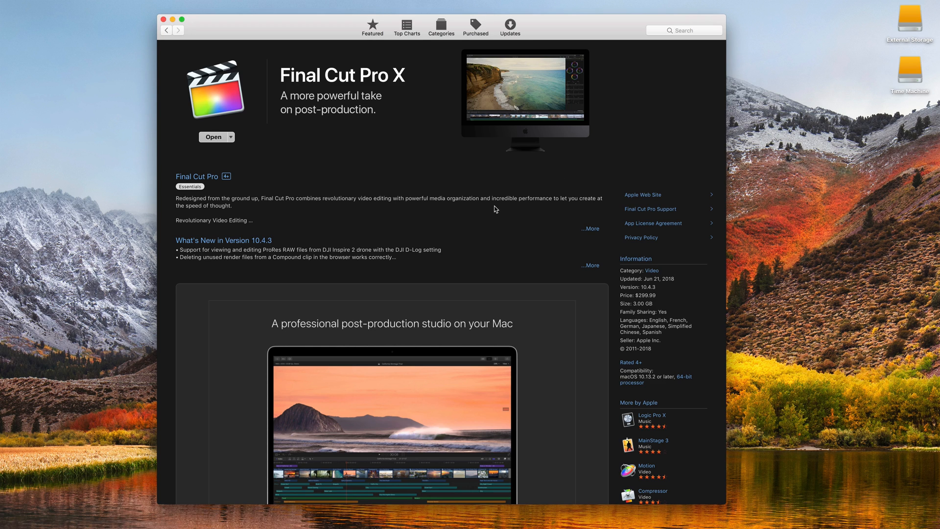
mouse_move(458, 179)
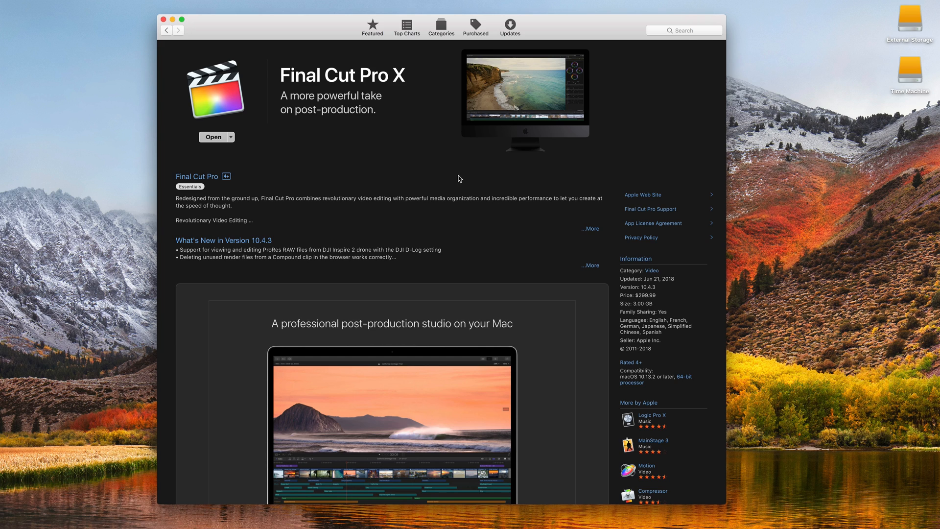
mouse_move(457, 176)
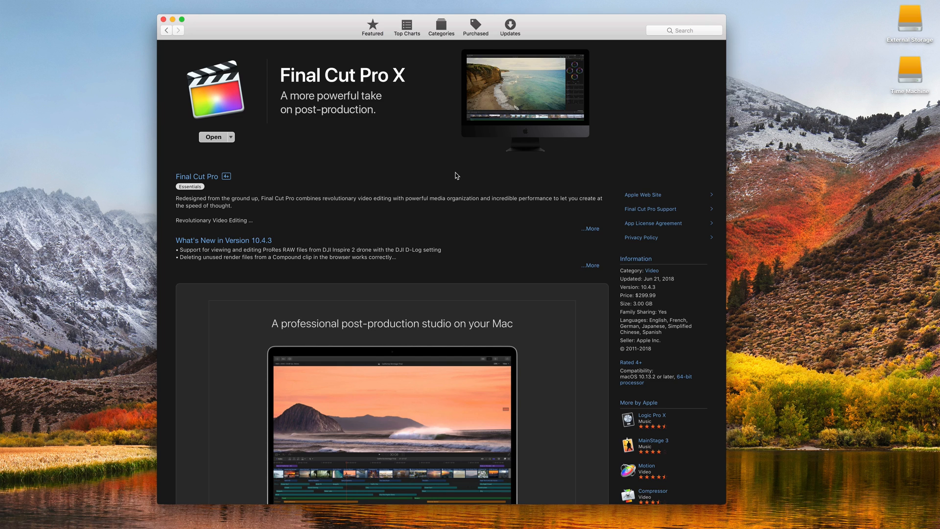
mouse_move(469, 350)
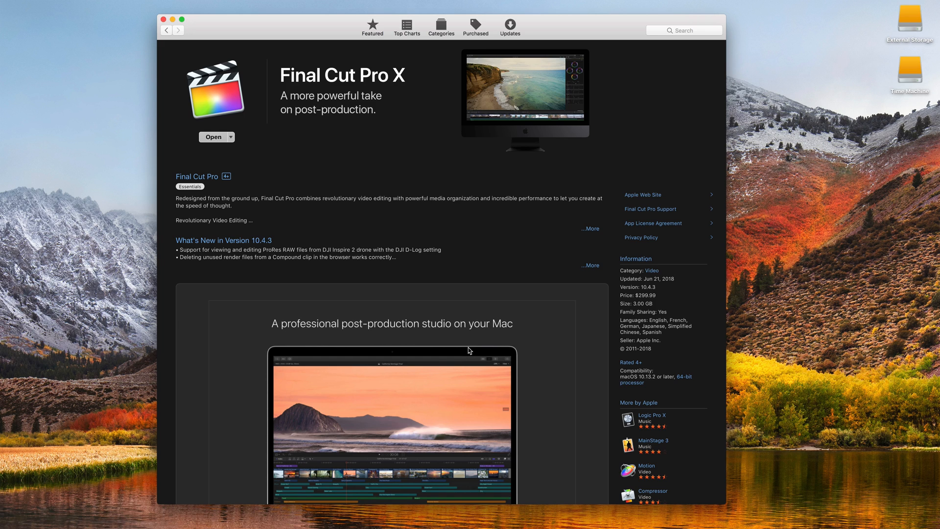
mouse_move(471, 348)
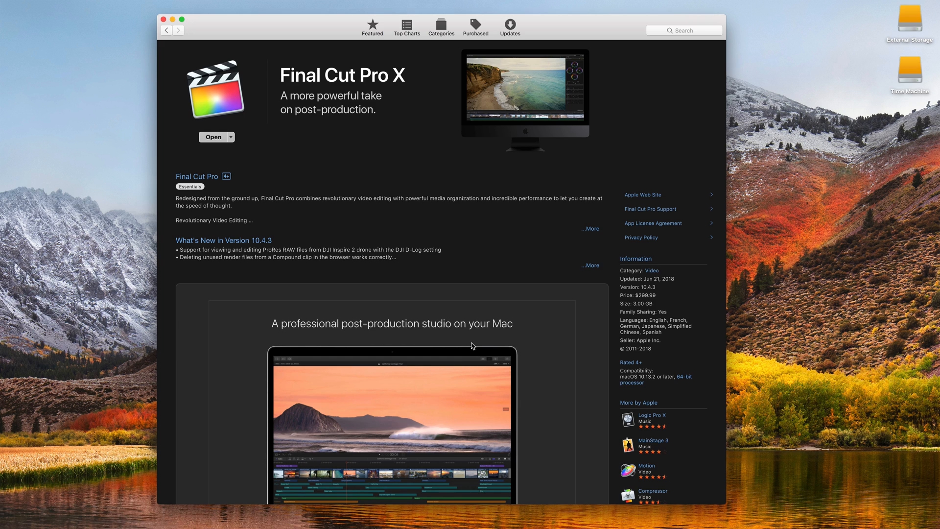
mouse_move(490, 319)
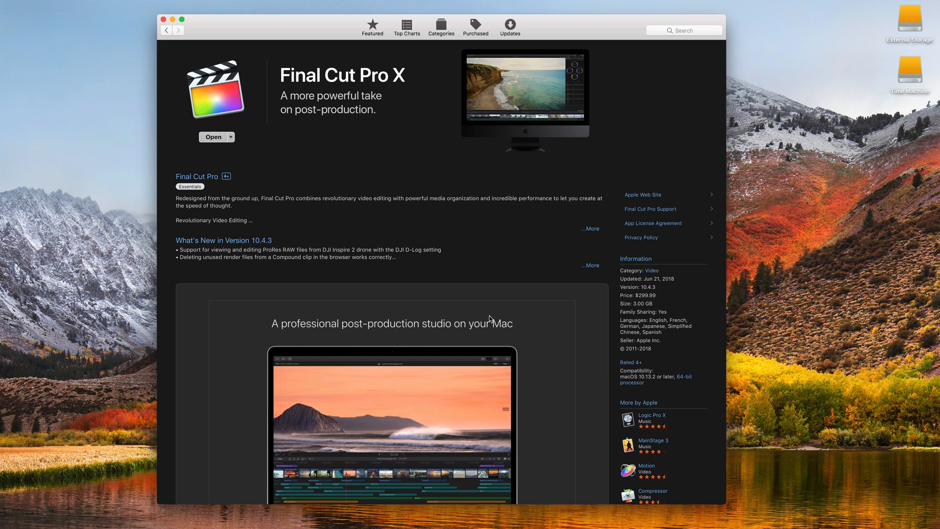
mouse_move(374, 351)
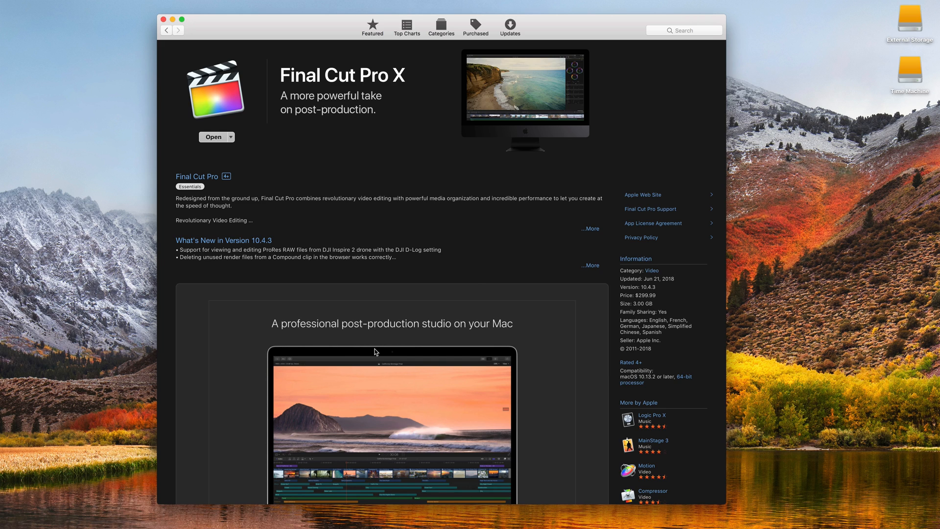
mouse_move(382, 352)
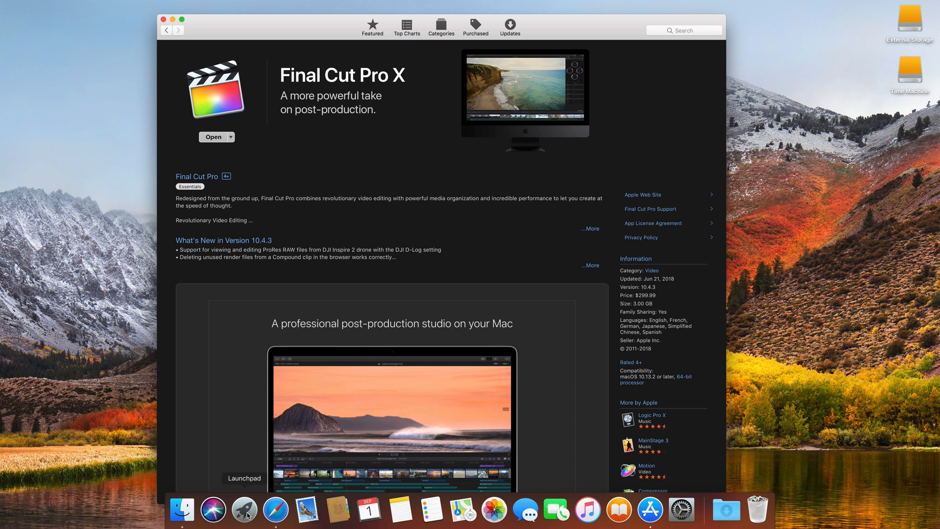
Launch Final Cut Pro from the Launchpad app grid
left_click(244, 509)
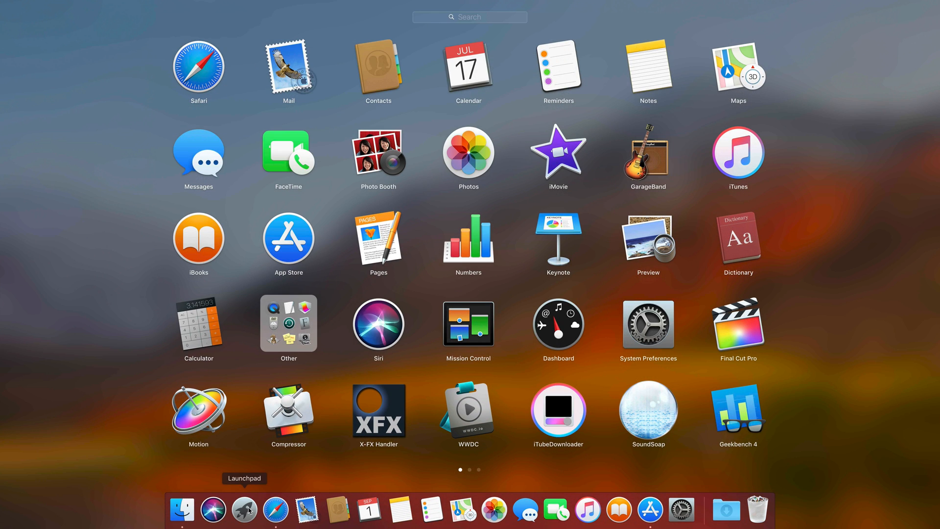
mouse_move(719, 320)
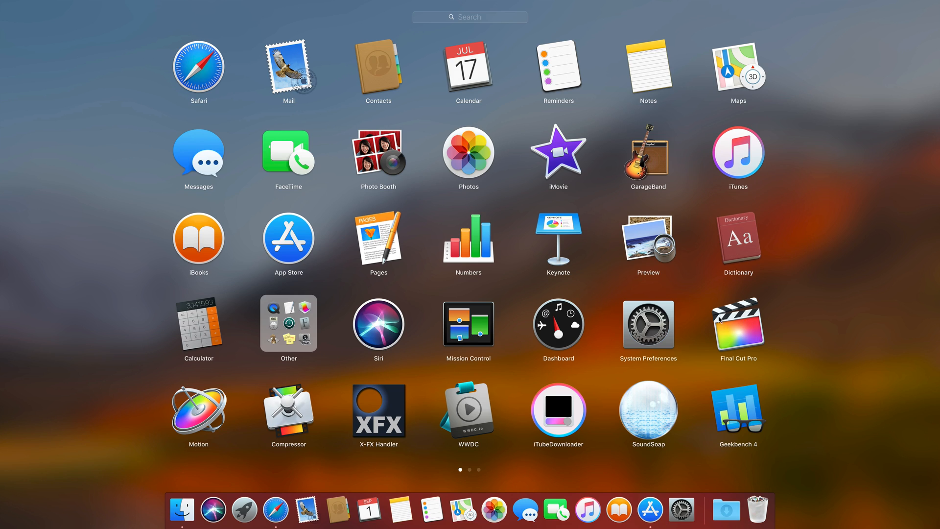
left_click(738, 324)
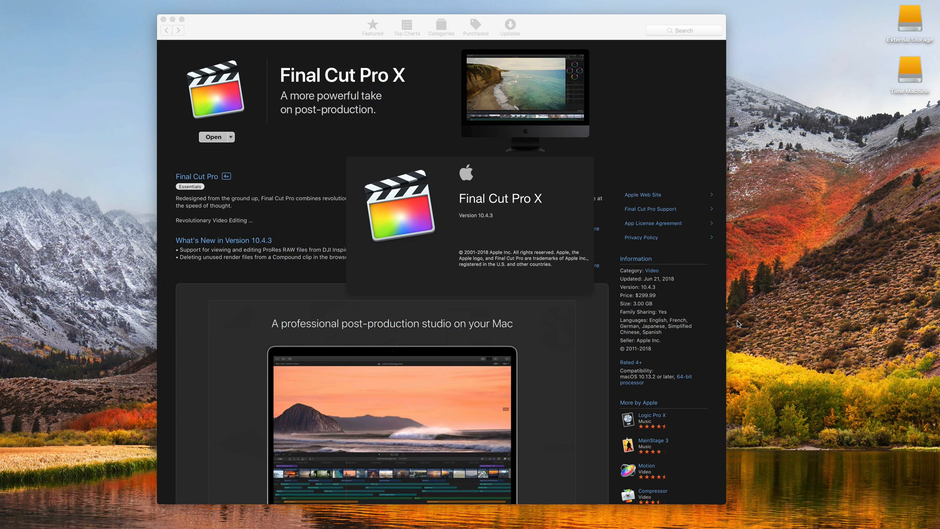
Click in the Final Cut Pro X main window while the library loads
left_click(213, 136)
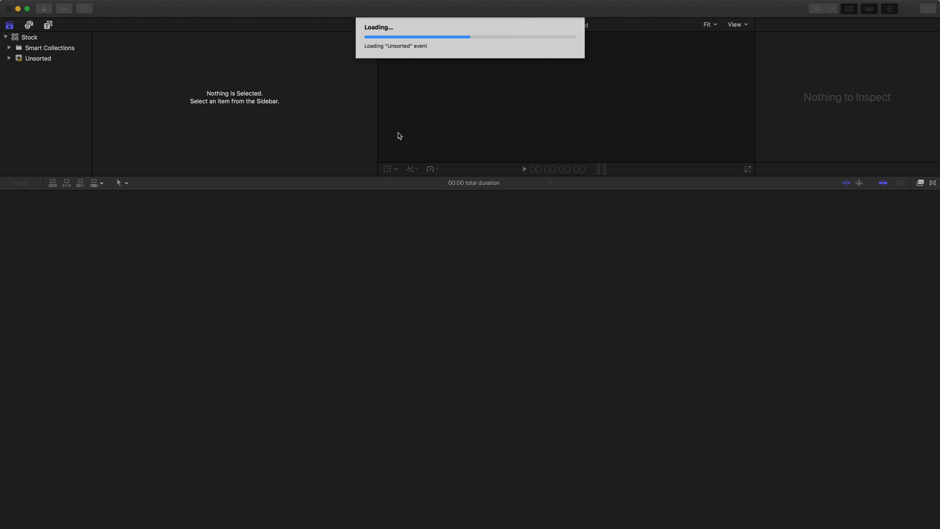
mouse_move(93, 49)
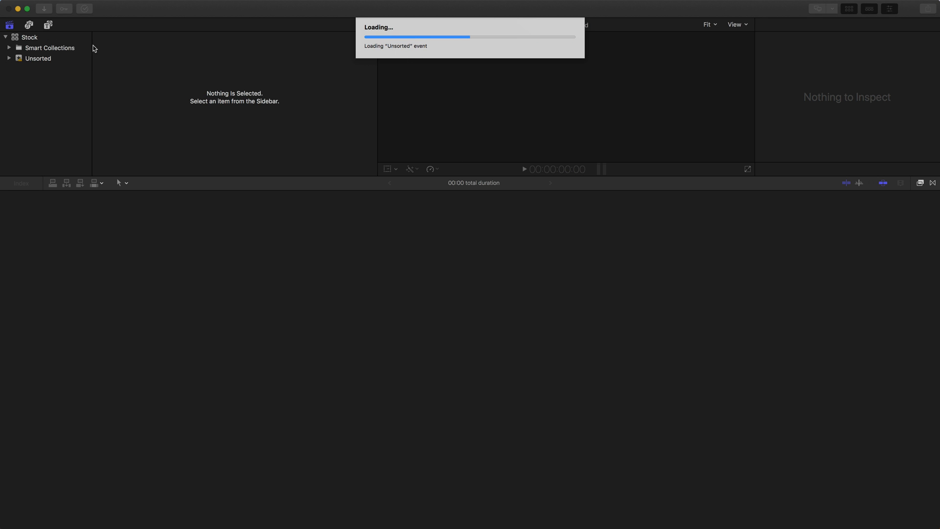
mouse_move(69, 74)
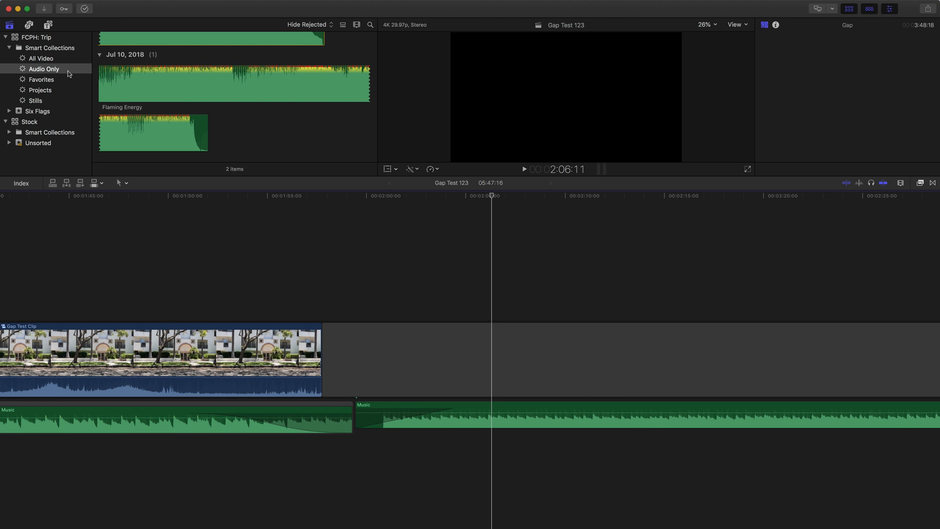
mouse_move(44, 69)
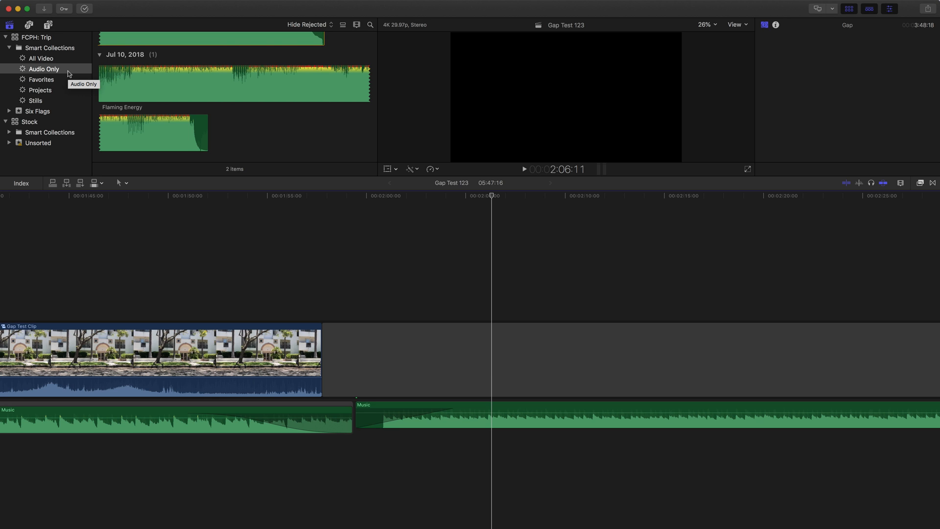